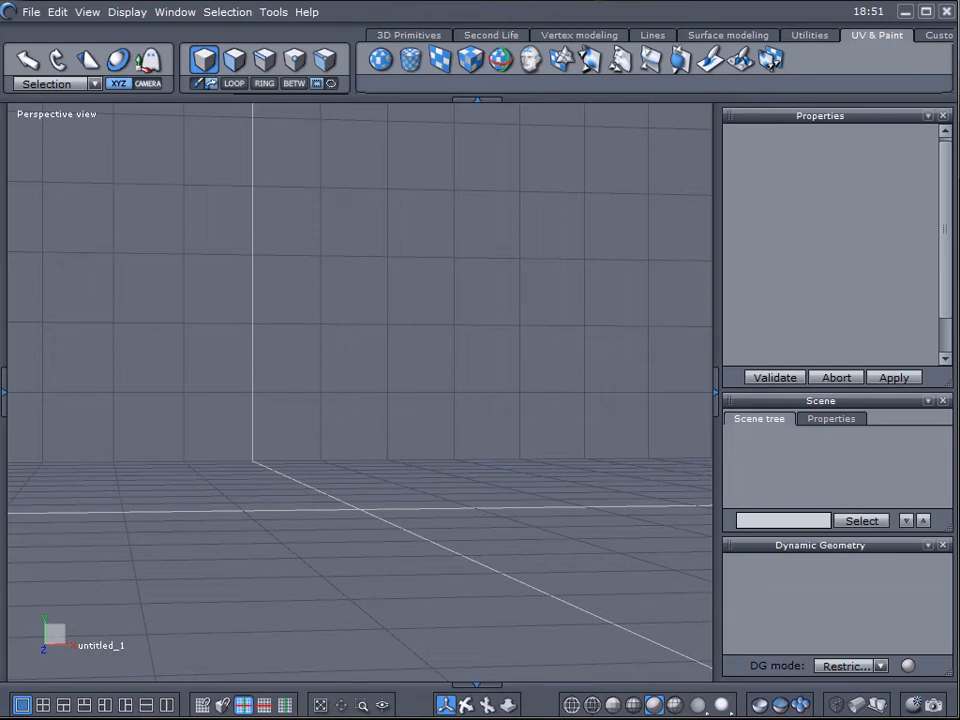
pyautogui.moveTo(394, 216)
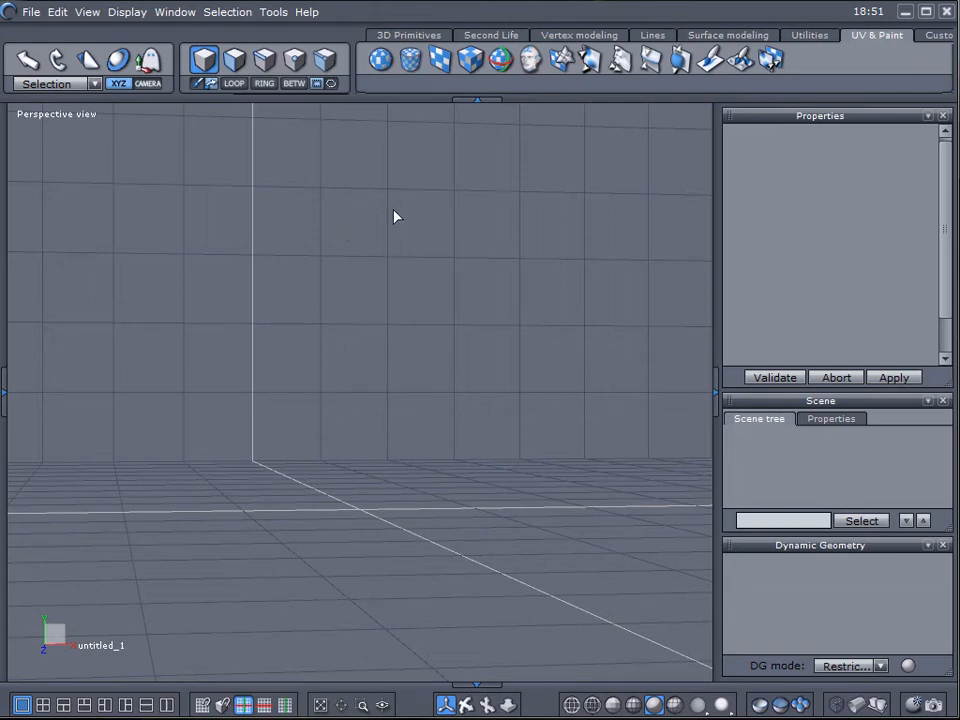
pyautogui.moveTo(630, 352)
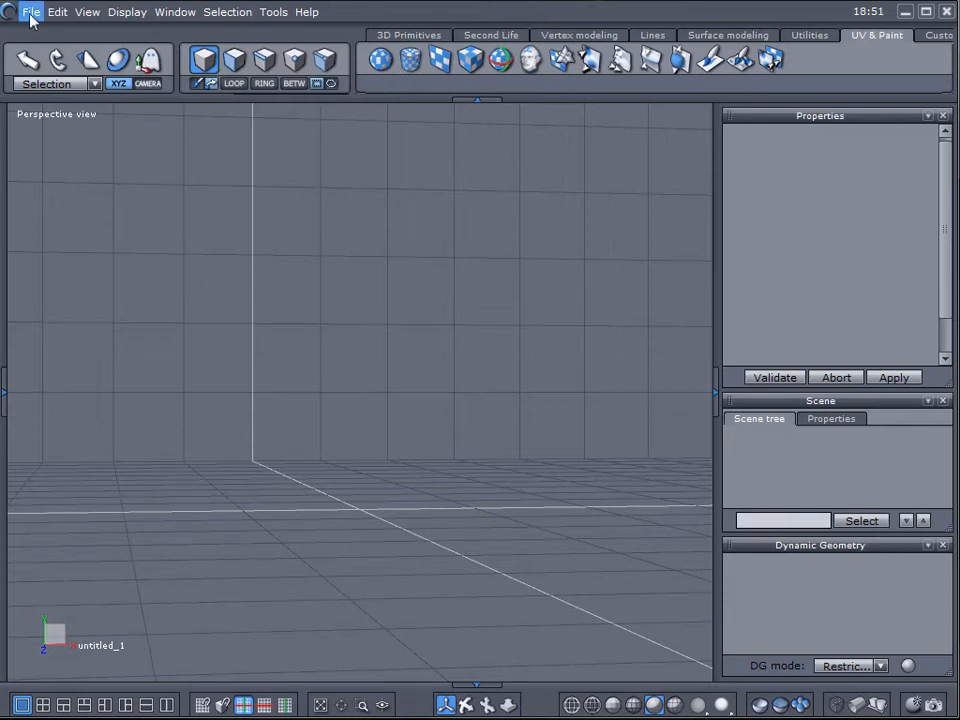
# Step: Add a cube primitive and a sphere primitive beside it in the empty scene
pyautogui.click(174, 12)
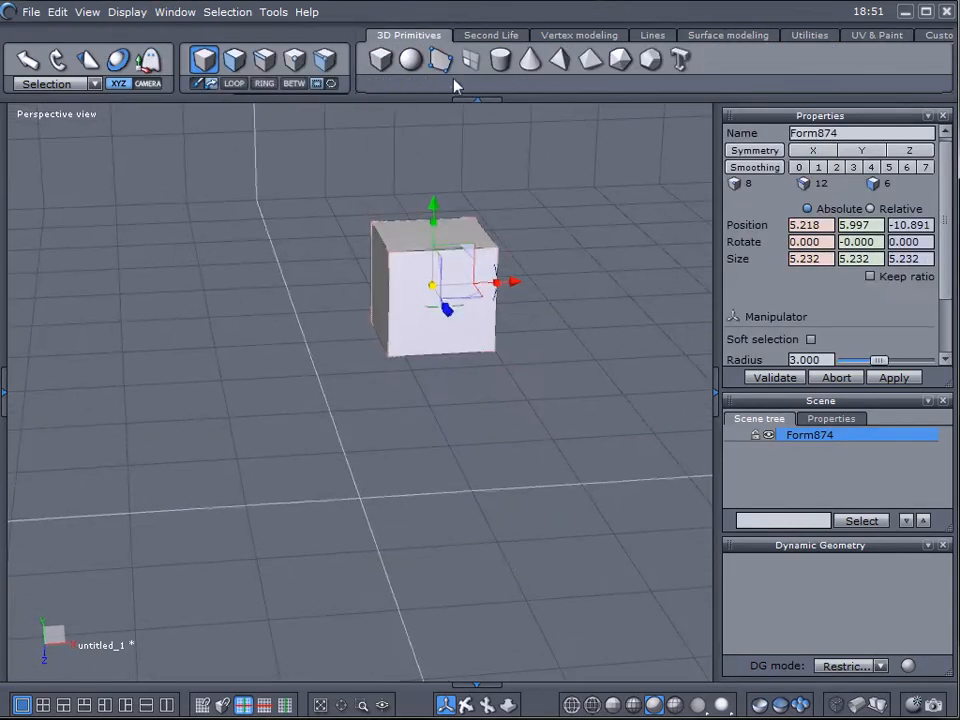
pyautogui.click(410, 60)
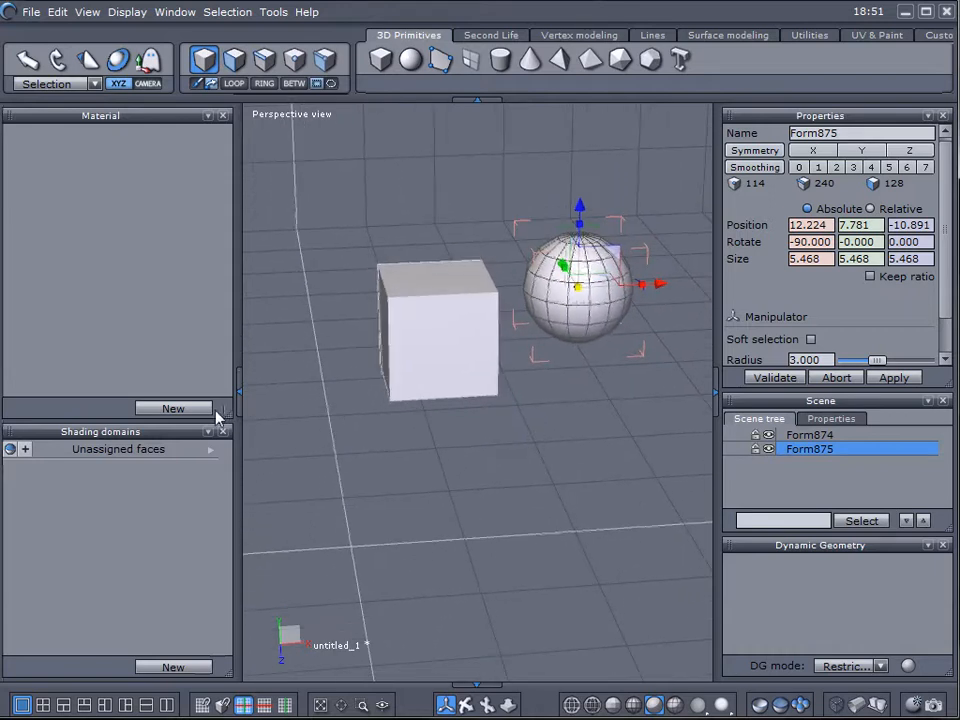
# Step: Give the cube a new material with map.png as texture image, then add a material to the sphere
pyautogui.click(172, 408)
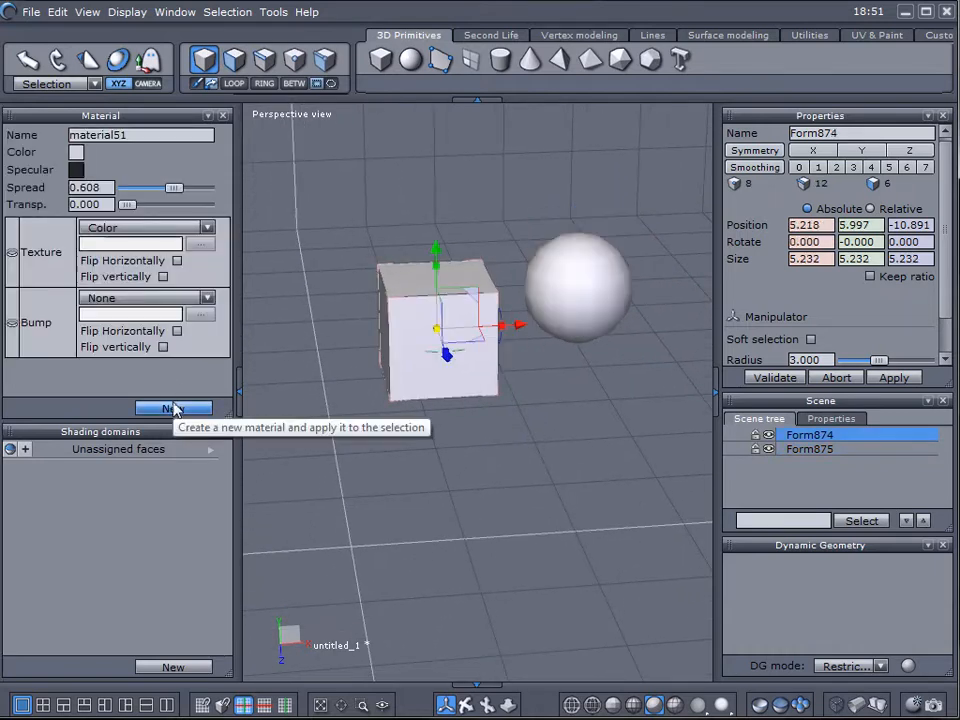
pyautogui.click(210, 228)
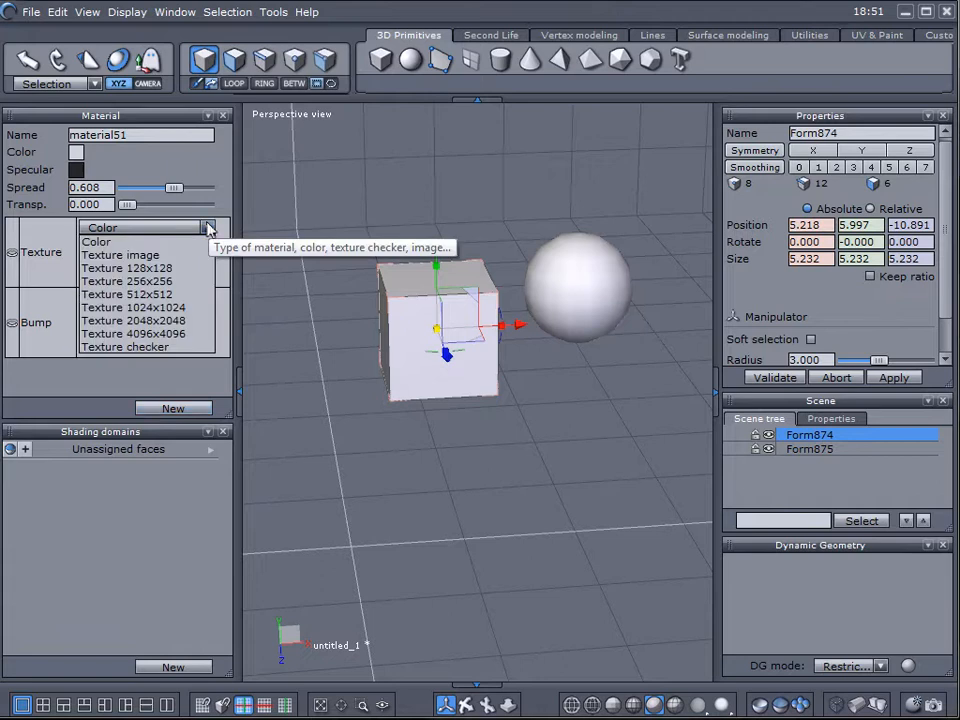
pyautogui.click(120, 254)
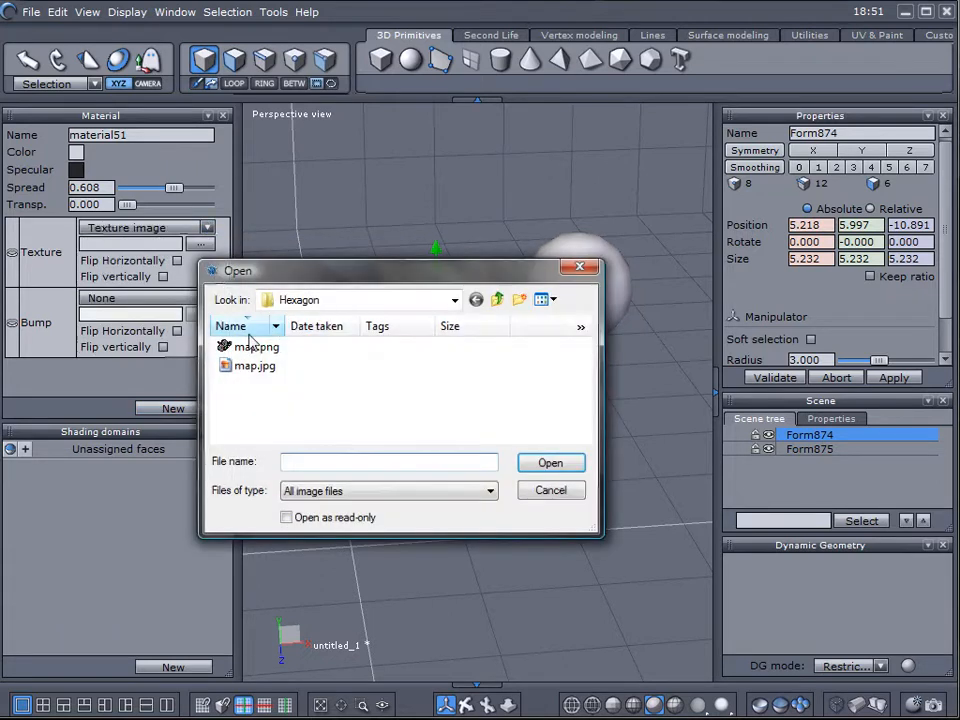
pyautogui.doubleClick(256, 346)
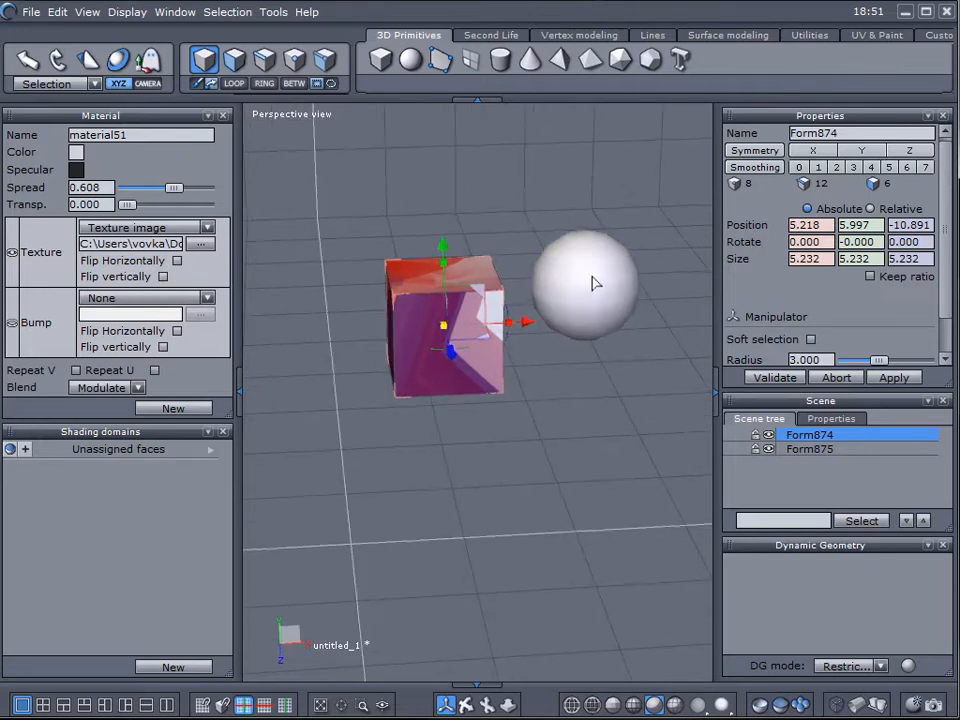
pyautogui.click(808, 448)
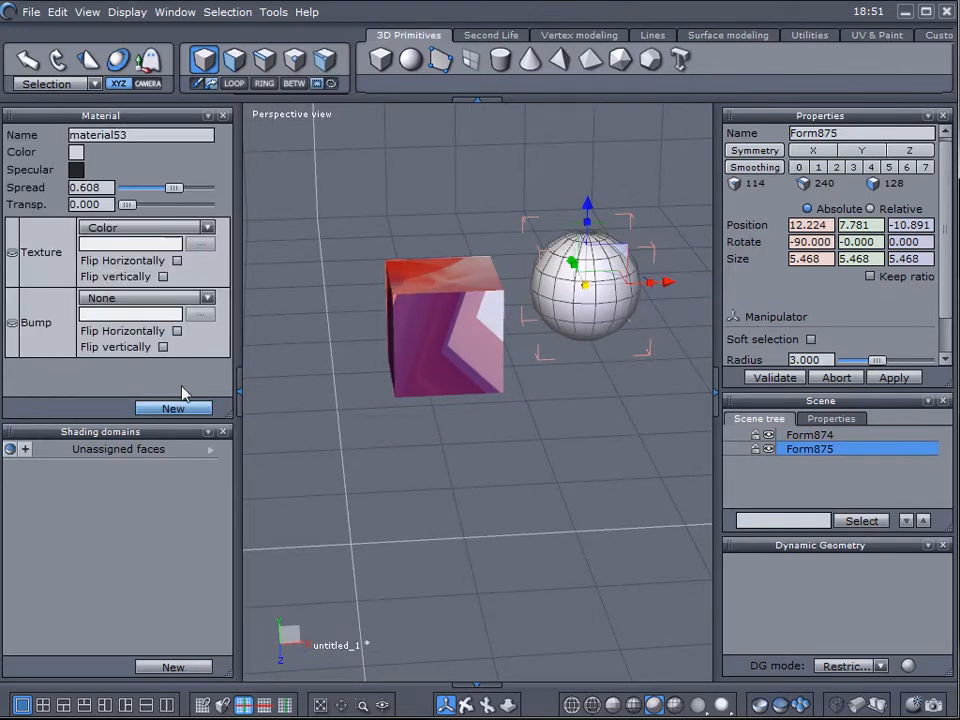
pyautogui.click(208, 228)
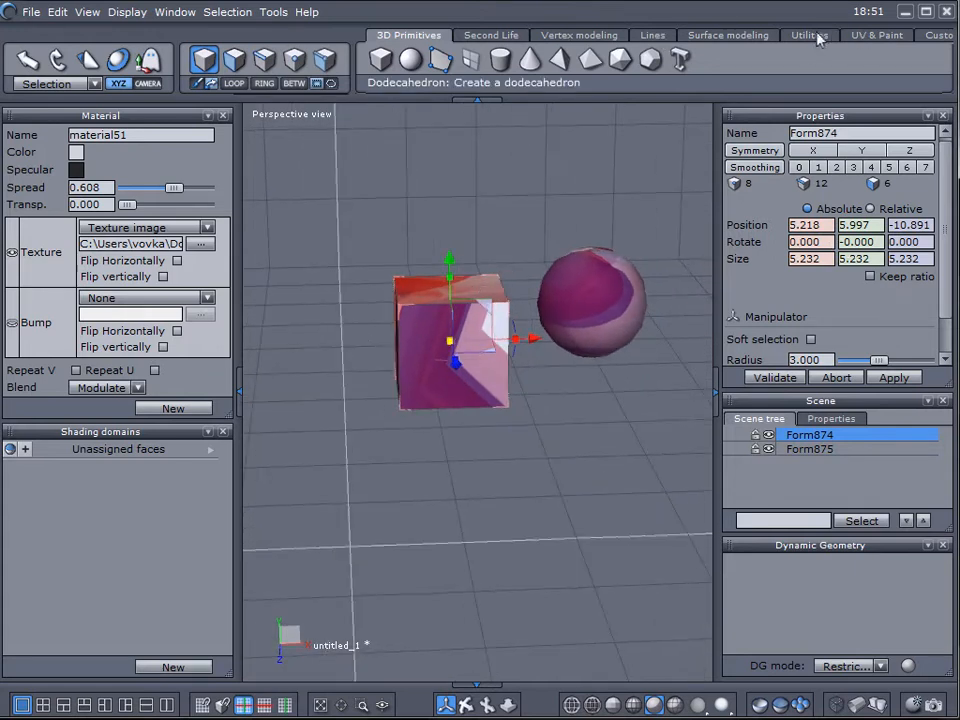
# Step: Apply a Cubic projection to the cube with 'Only opposite cube faces overlap'
pyautogui.click(876, 36)
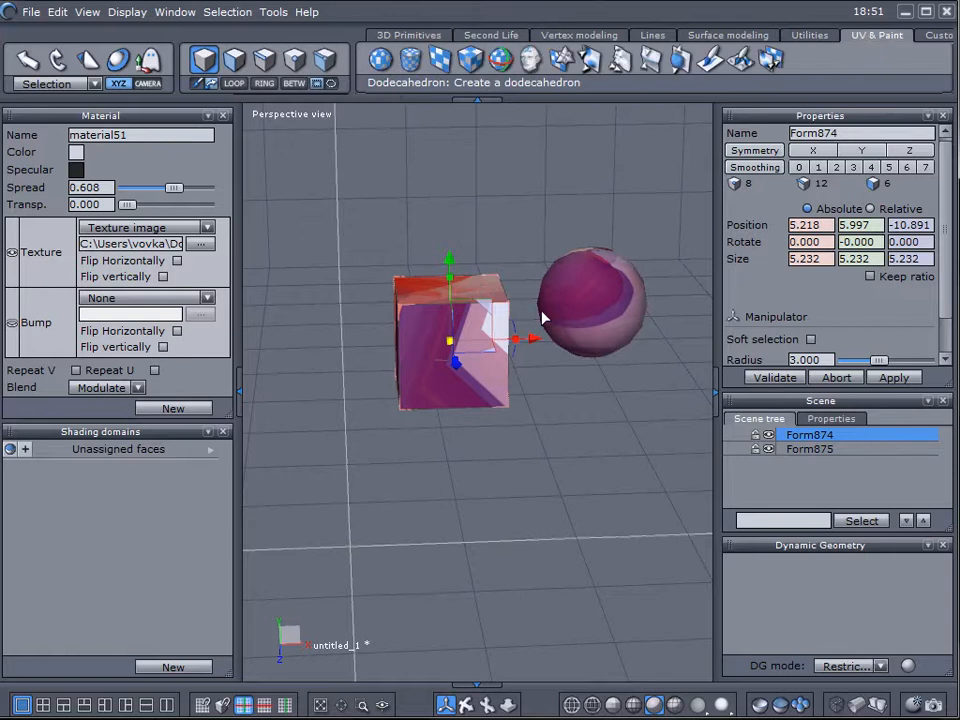
pyautogui.click(470, 60)
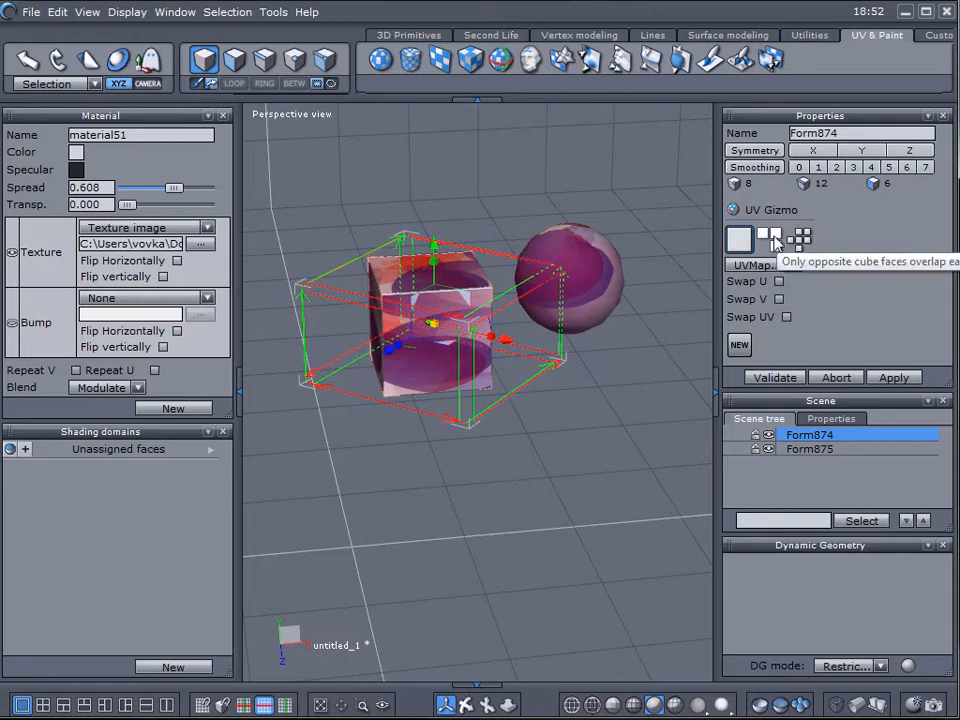
pyautogui.moveTo(776, 240)
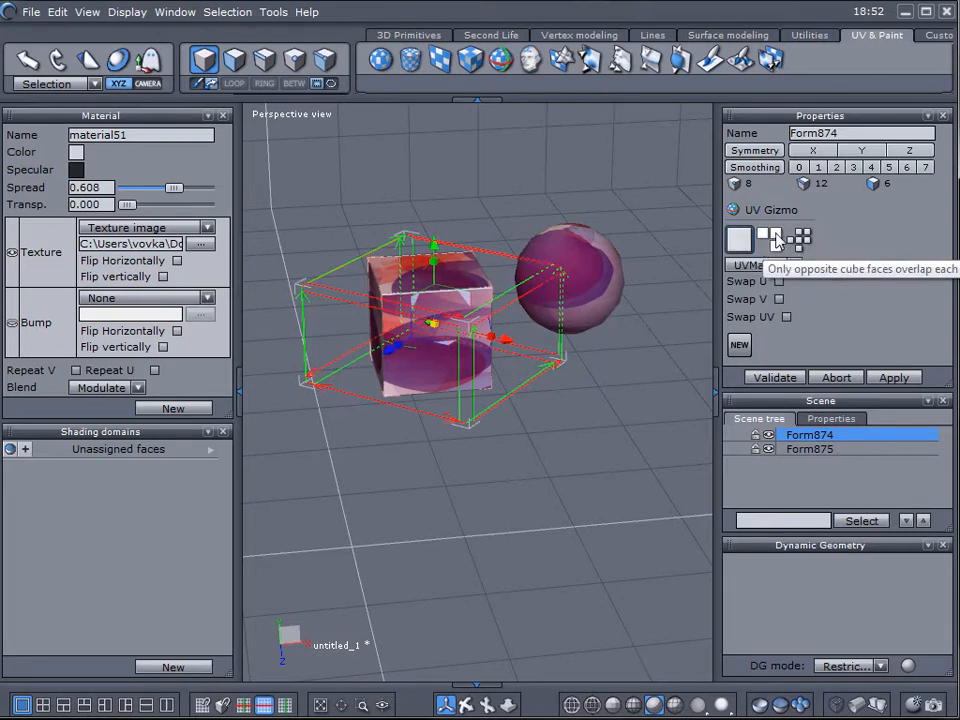
pyautogui.click(800, 240)
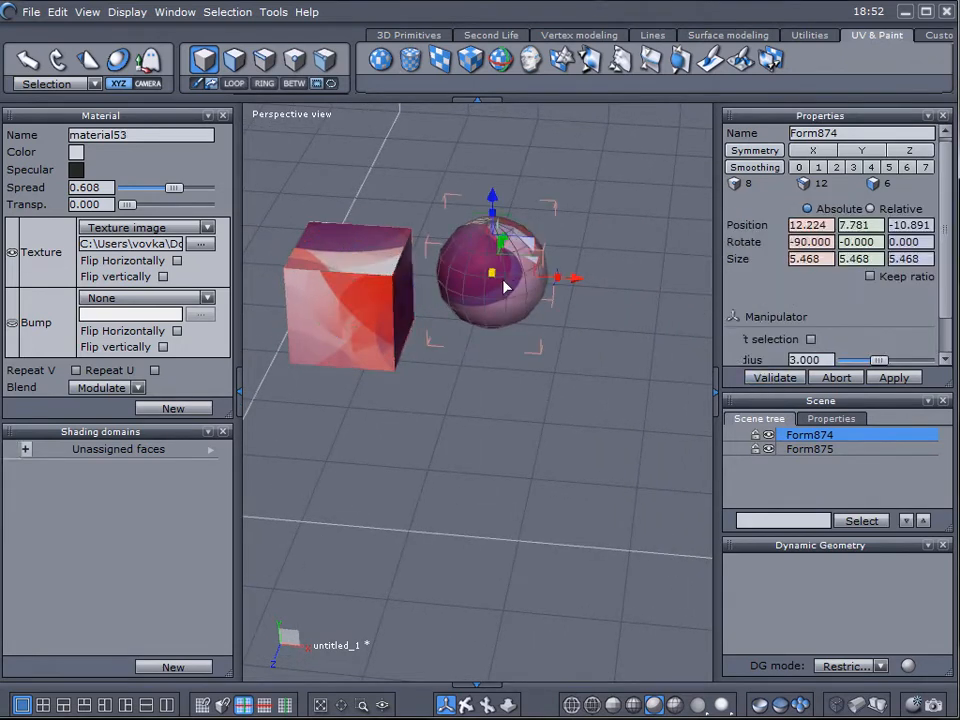
# Step: Apply a Cylindrical projection to the sphere, adjust its gizmo, then clear the scene
pyautogui.click(808, 448)
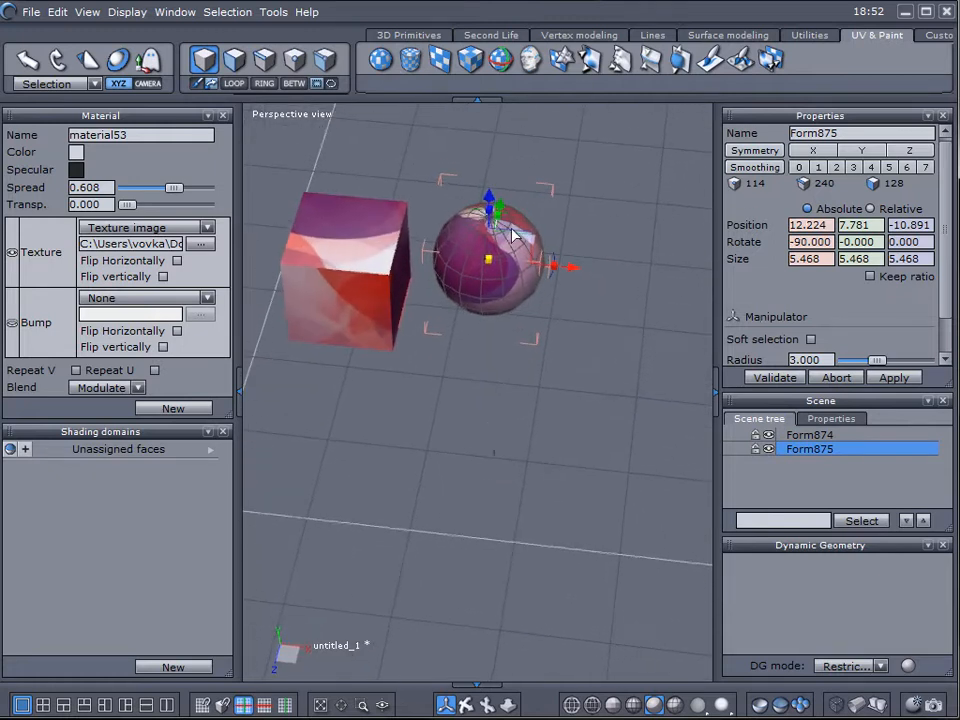
pyautogui.moveTo(424, 42)
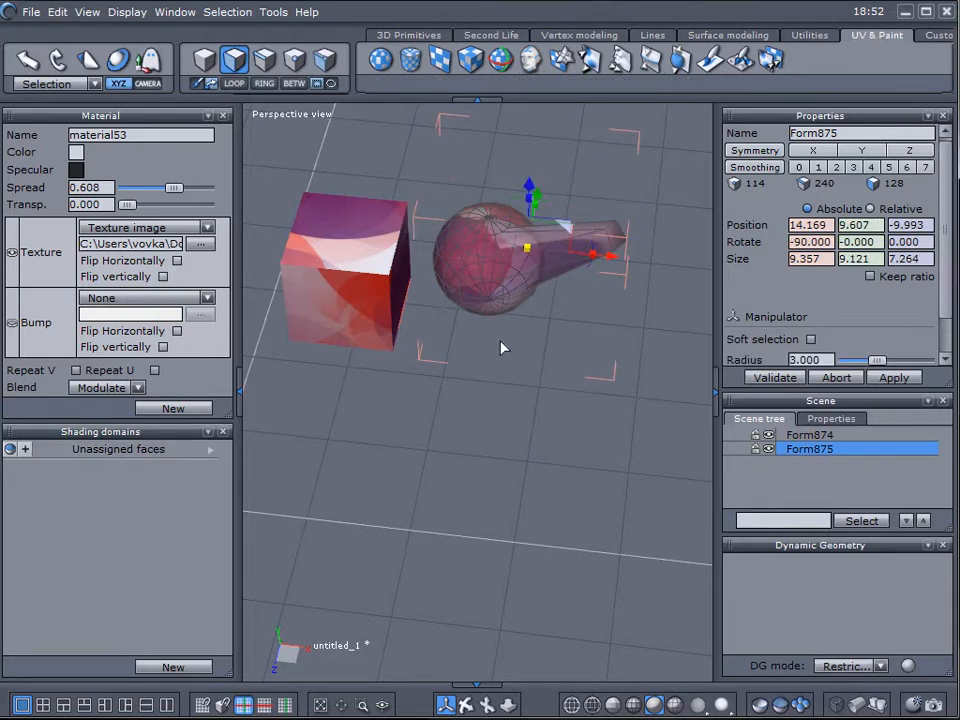
pyautogui.moveTo(504, 348); pyautogui.dragTo(584, 374)
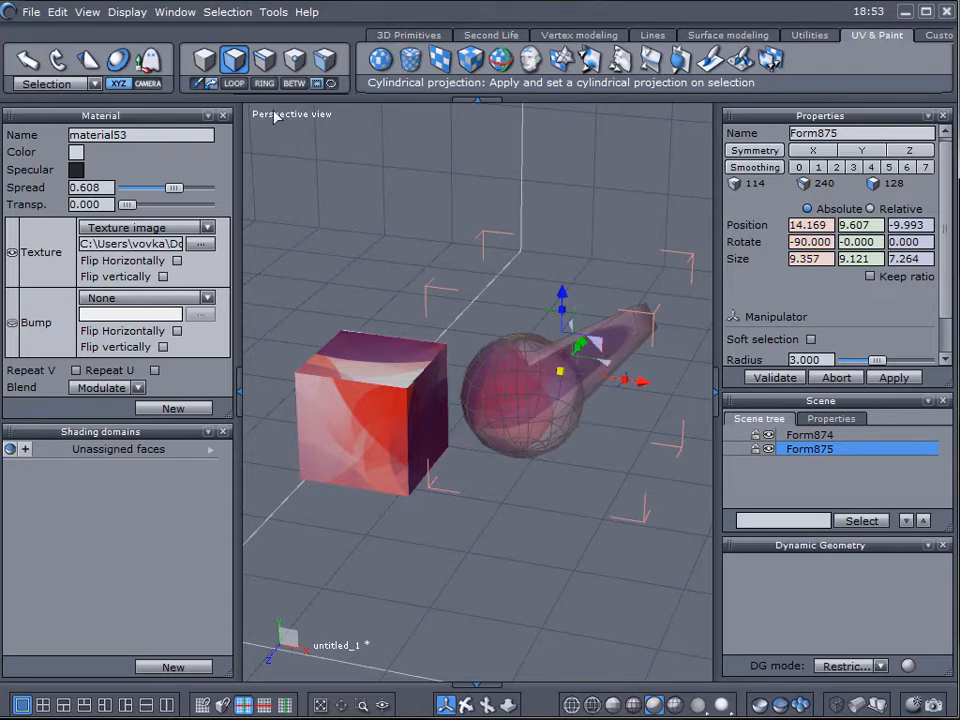
pyautogui.click(810, 434)
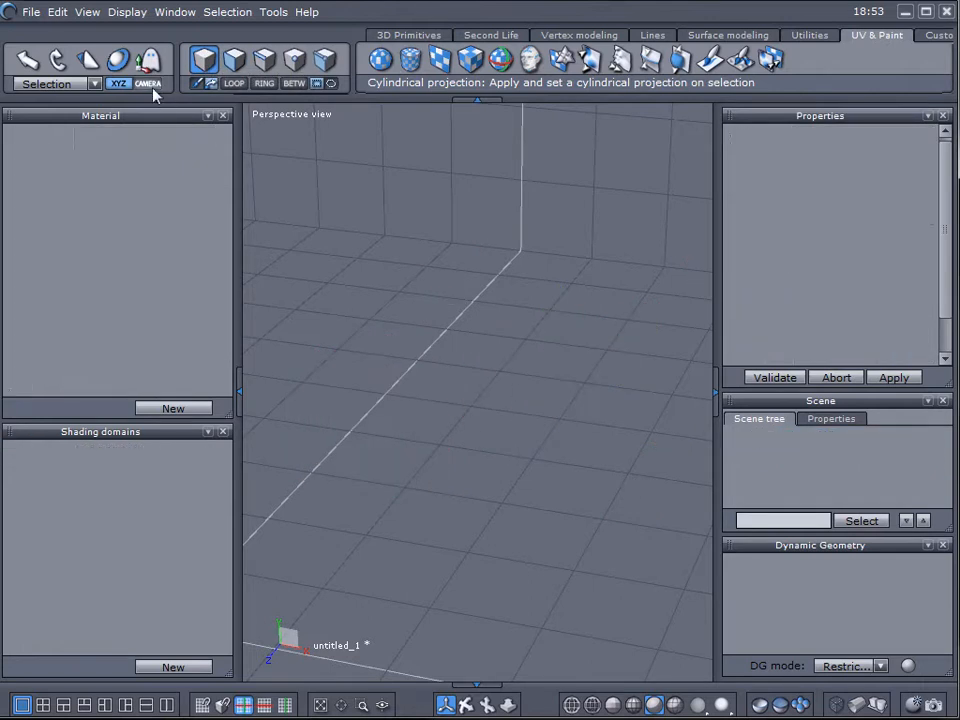
# Step: Load robot.hxn and orbit the view around the robot's head
pyautogui.click(56, 12)
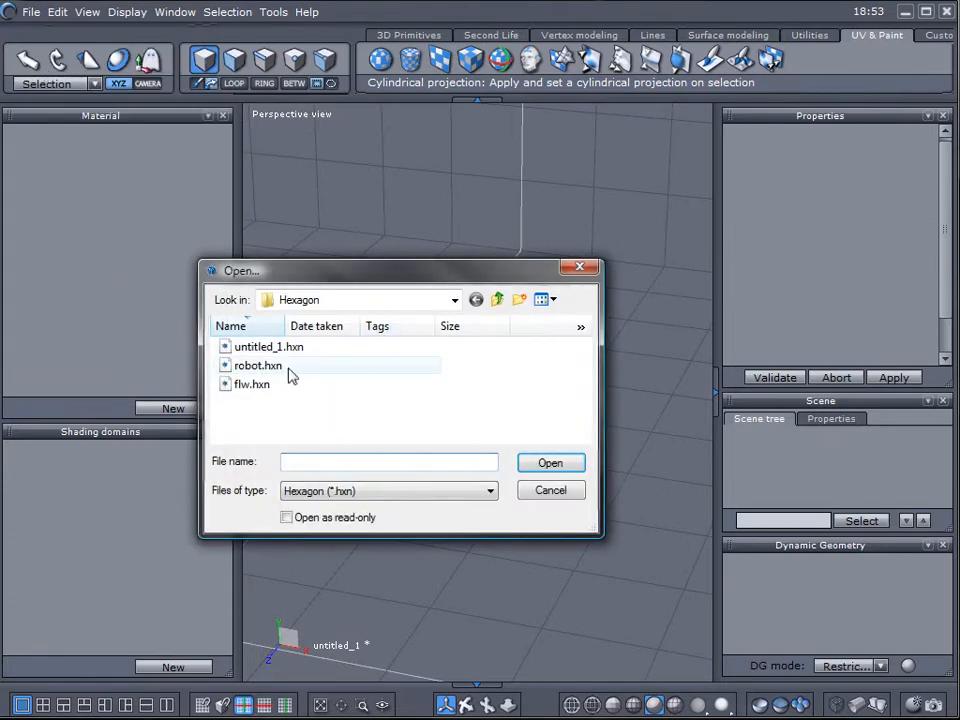
pyautogui.doubleClick(258, 364)
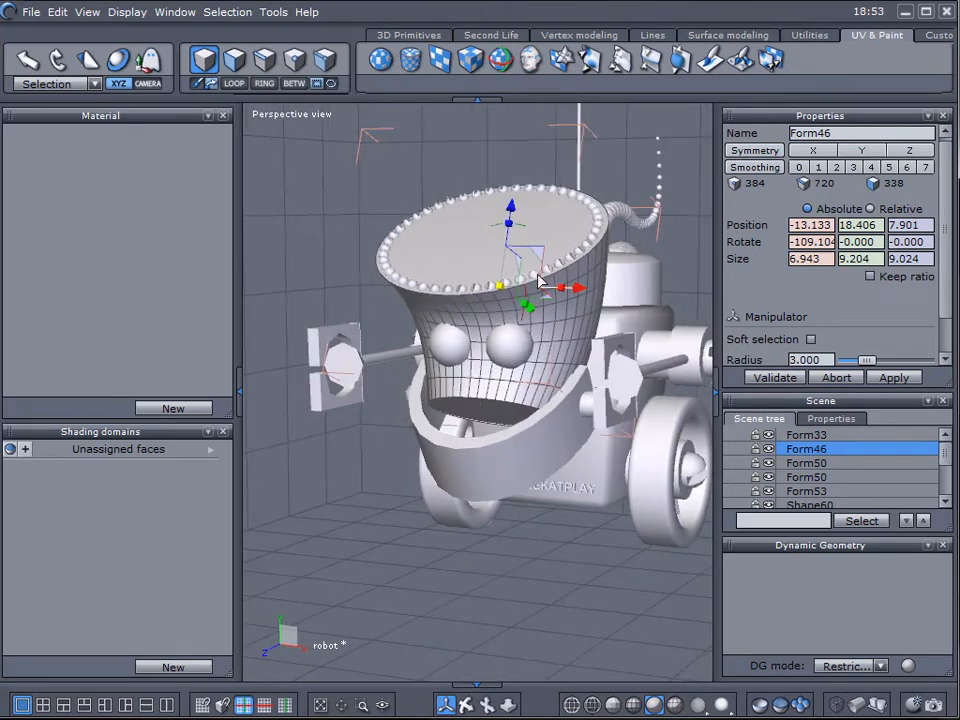
pyautogui.moveTo(540, 290); pyautogui.dragTo(480, 380)
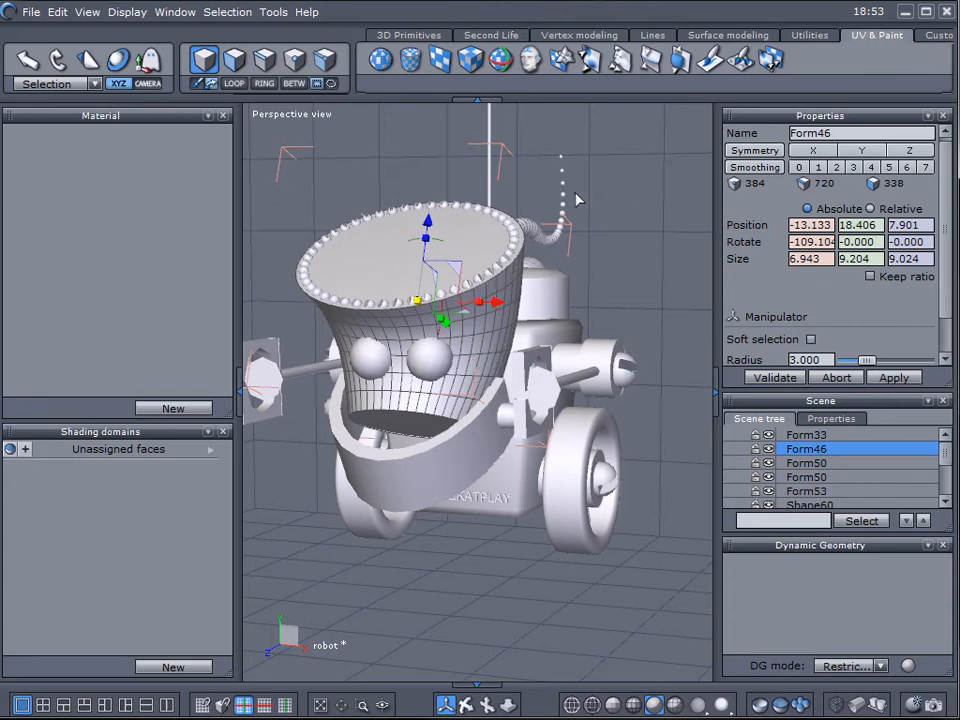
pyautogui.moveTo(530, 60)
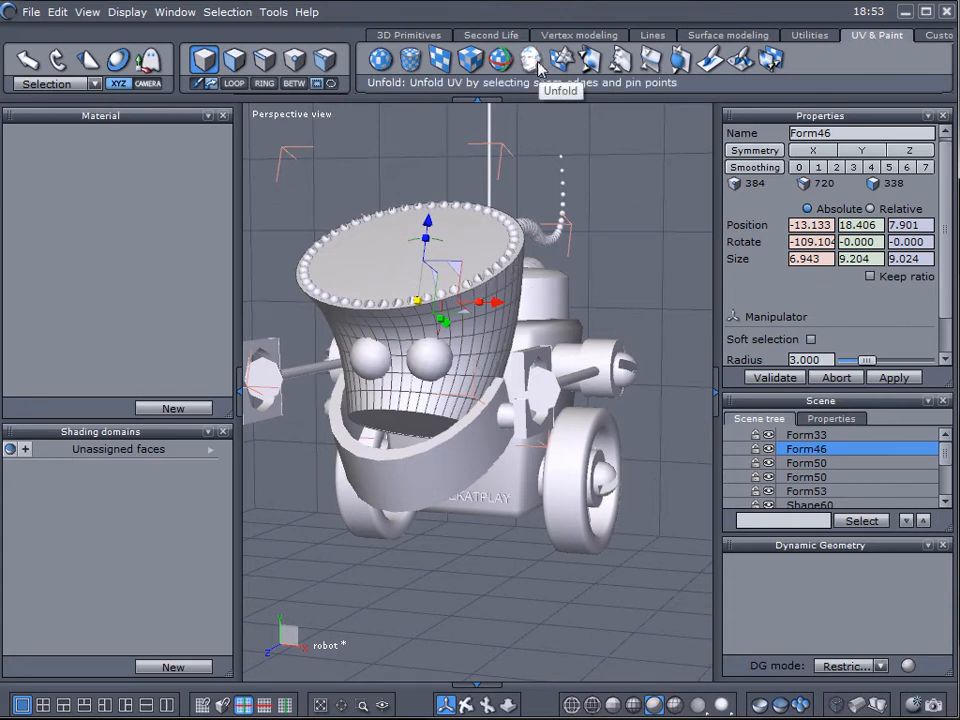
# Step: Run the Unfold tool on the head with current settings to get its flat UV layout
pyautogui.click(530, 60)
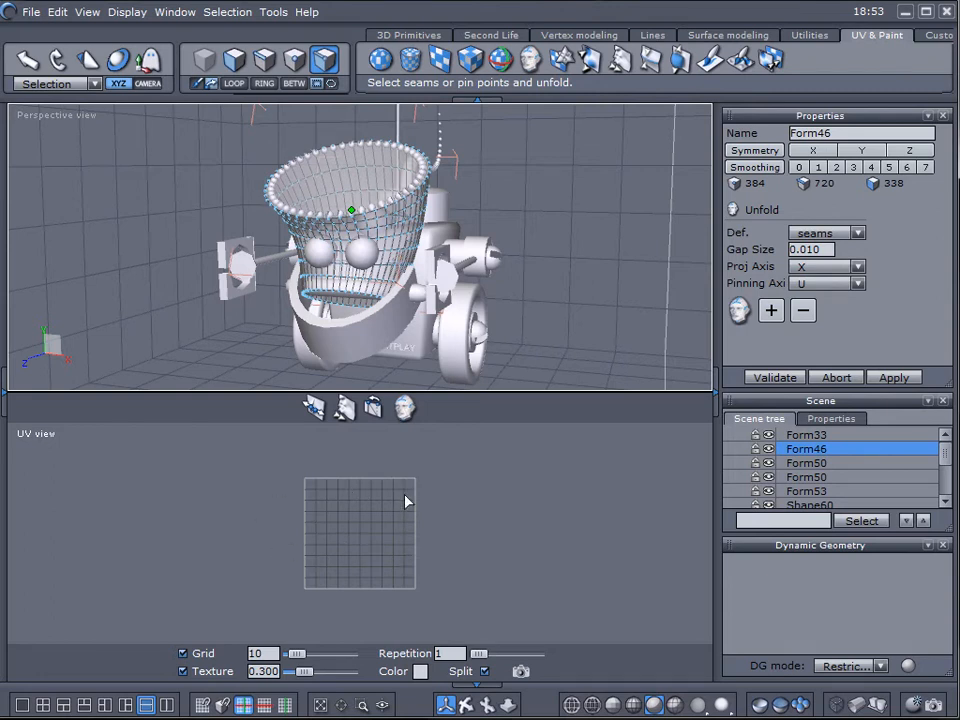
pyautogui.moveTo(436, 308)
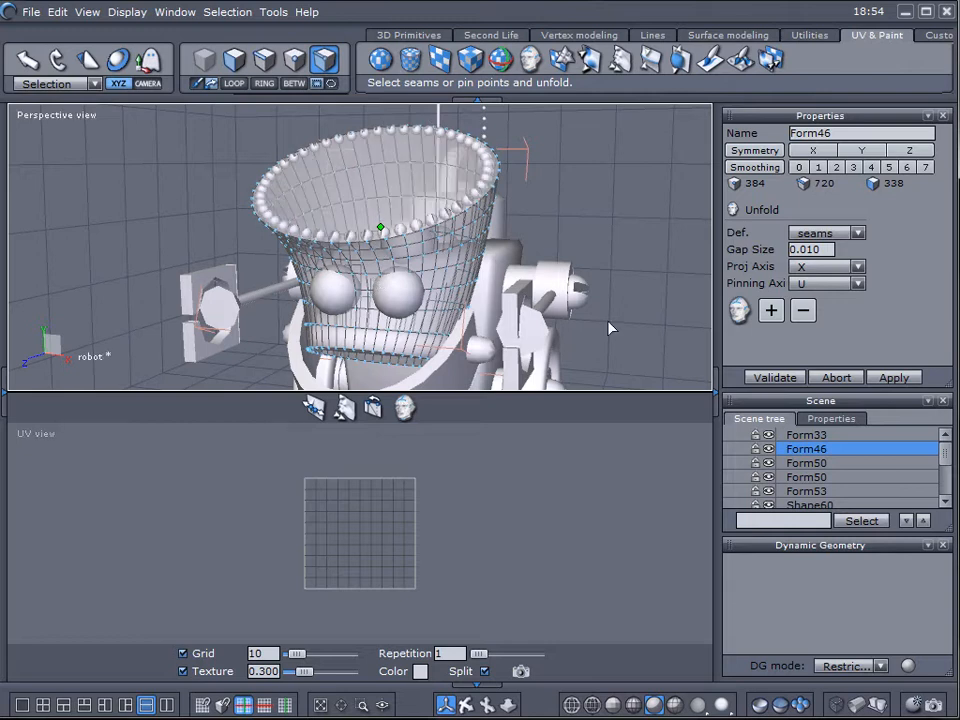
pyautogui.moveTo(740, 310)
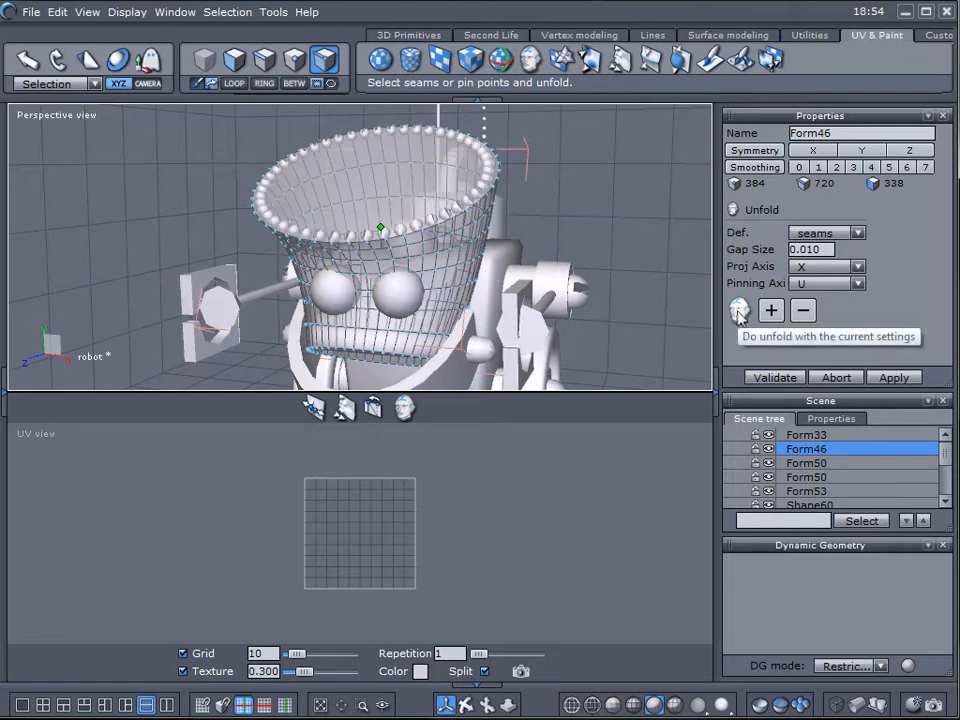
pyautogui.click(738, 310)
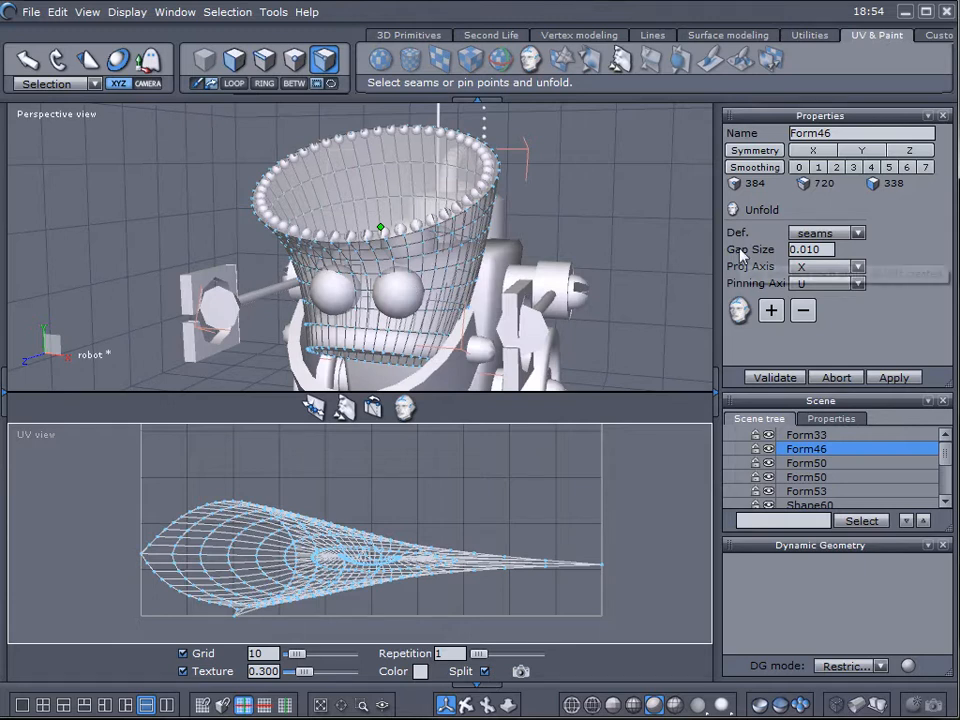
pyautogui.moveTo(590, 232)
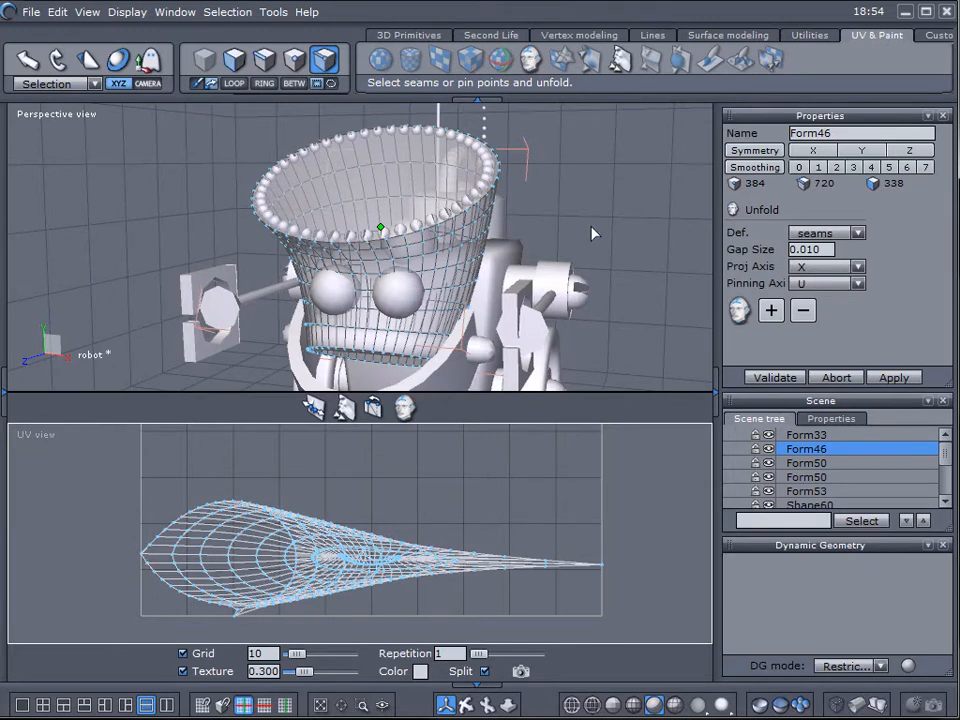
# Step: Mark the top rim and side edge loops as seams and re-unfold into strips and caps
pyautogui.click(856, 232)
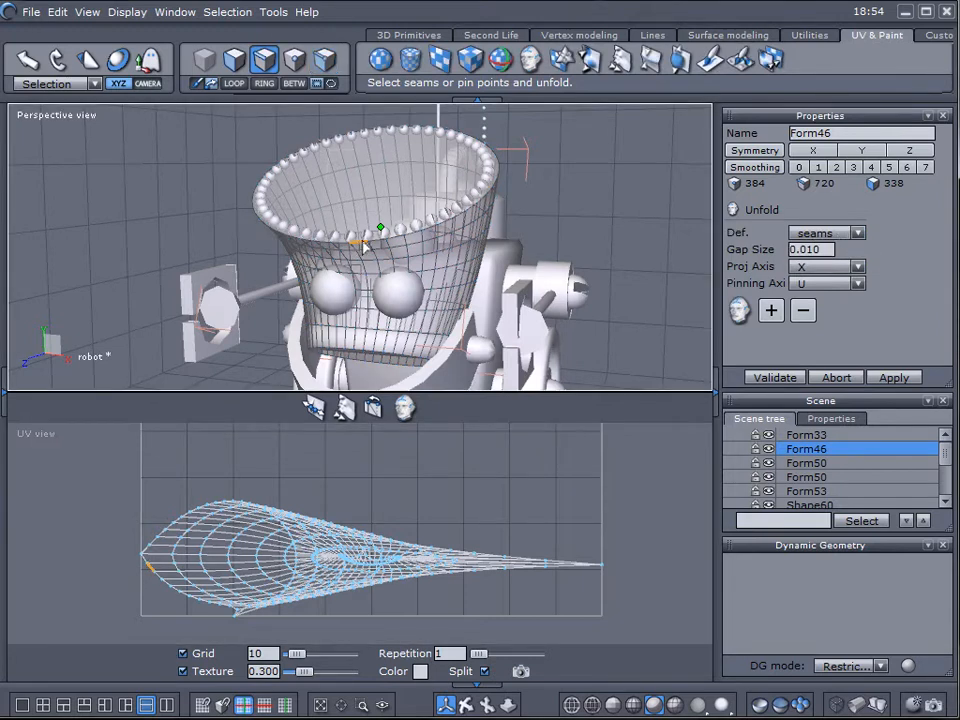
pyautogui.click(772, 310)
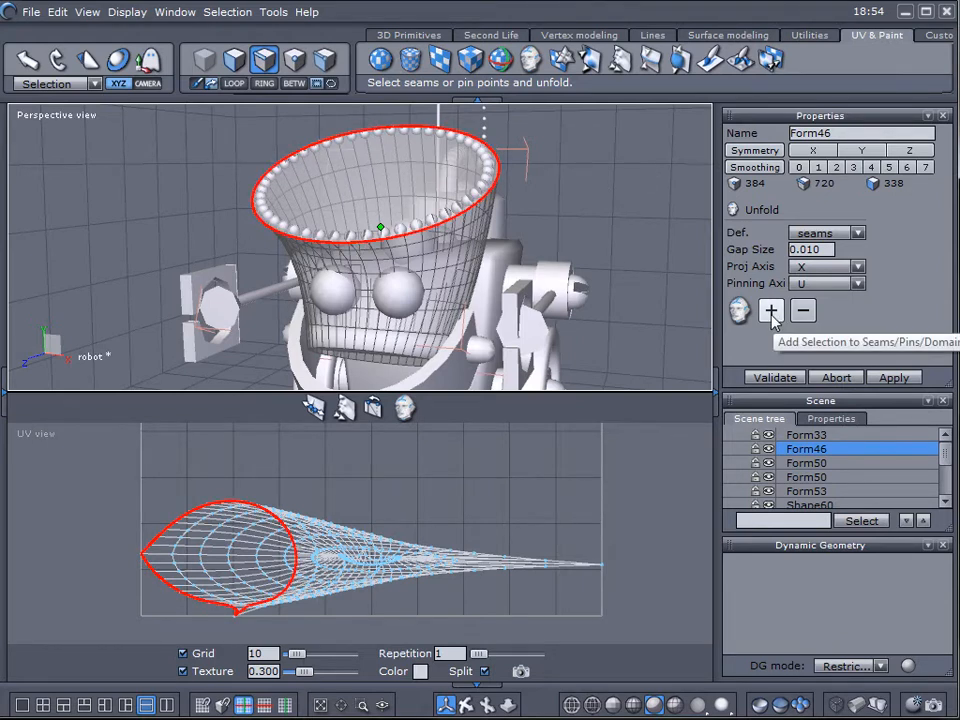
pyautogui.click(772, 312)
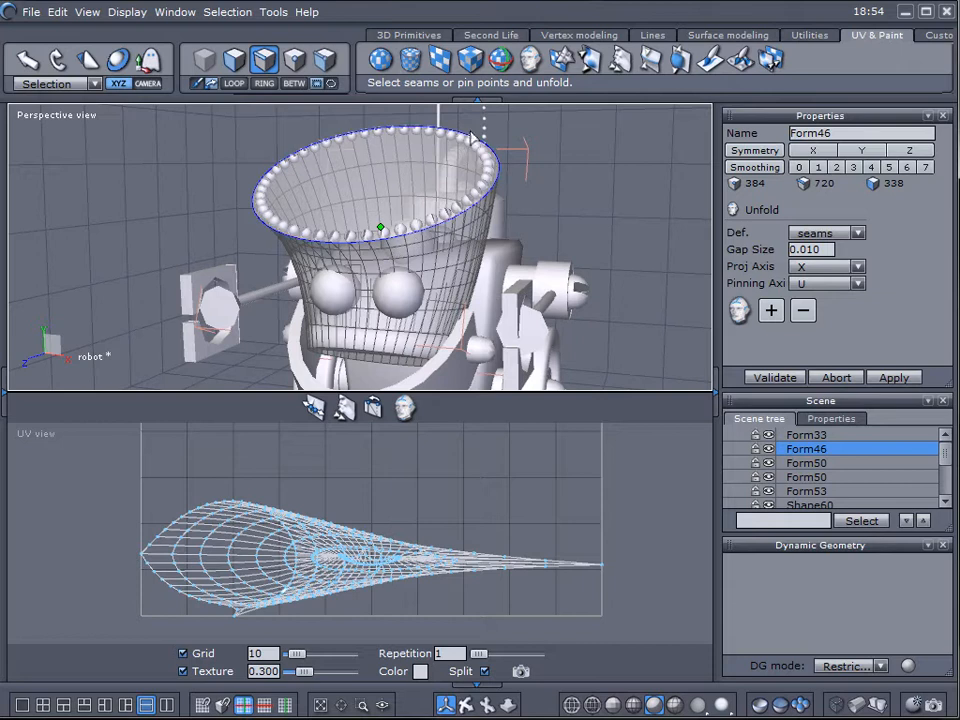
pyautogui.moveTo(388, 358)
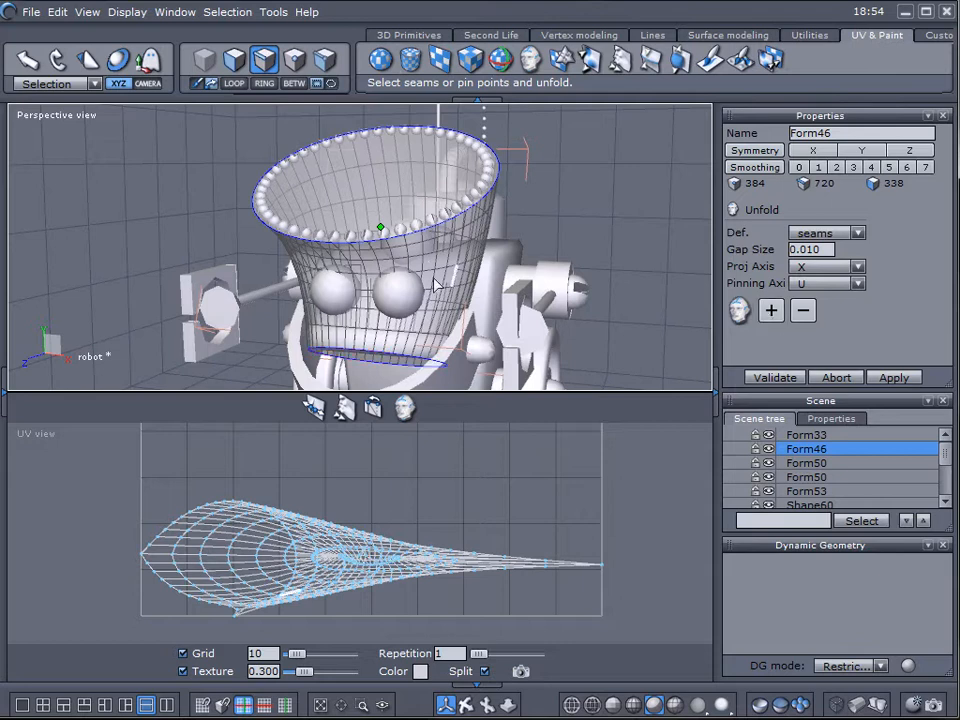
pyautogui.moveTo(740, 312)
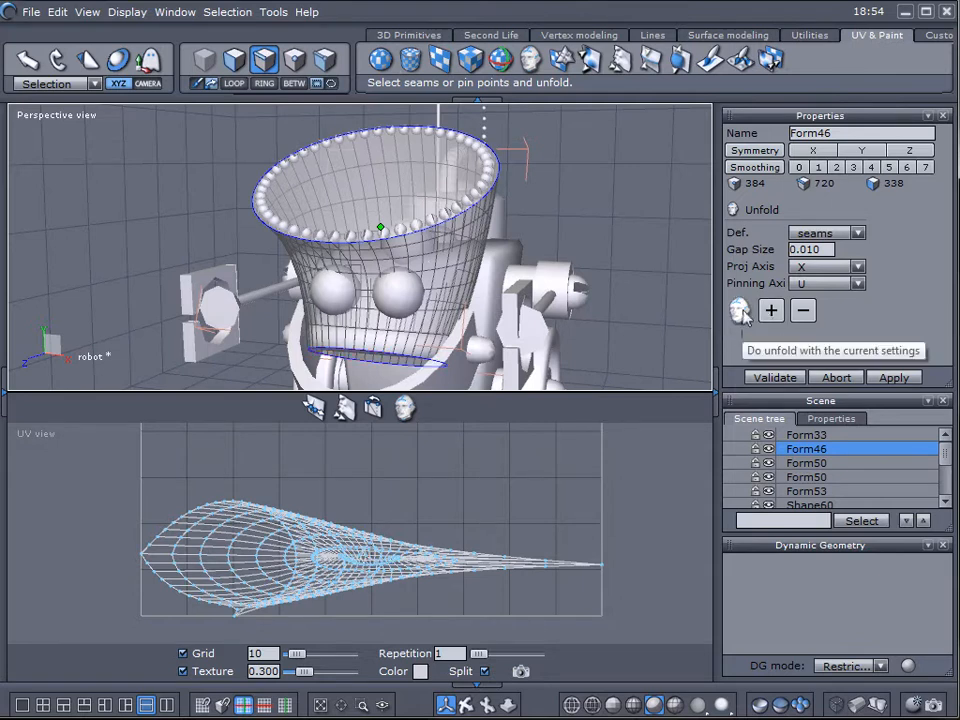
pyautogui.click(740, 310)
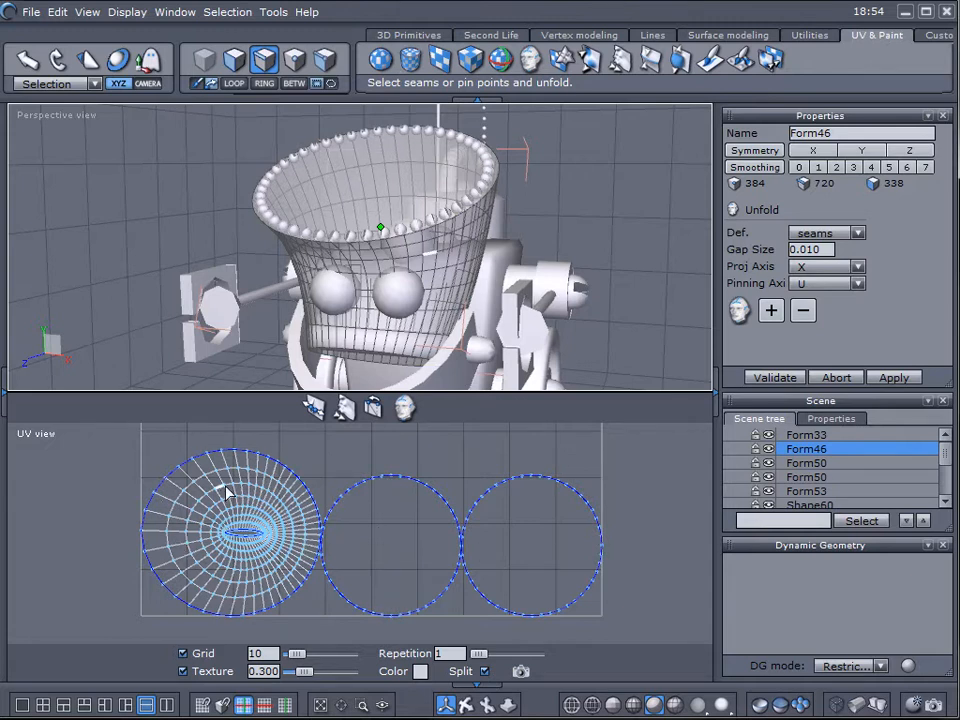
pyautogui.moveTo(278, 580)
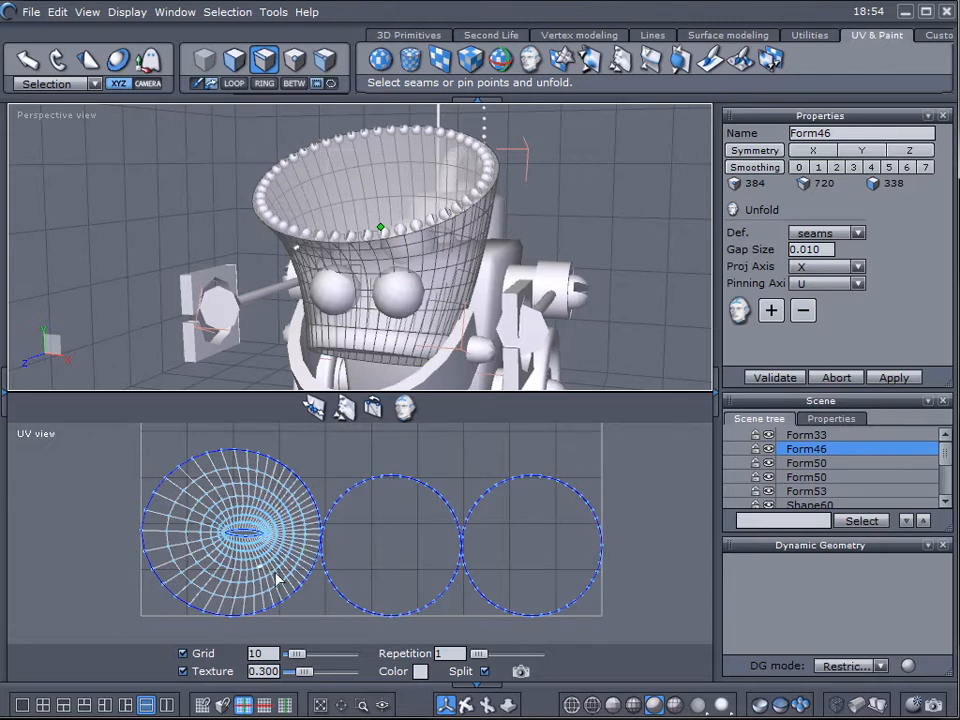
pyautogui.moveTo(228, 520)
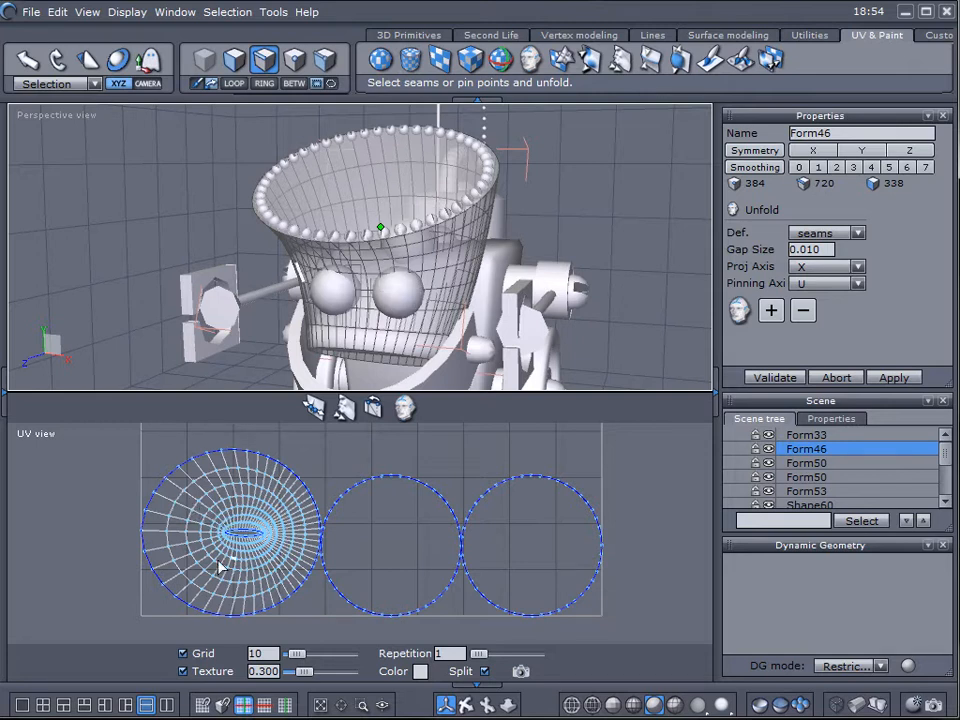
pyautogui.moveTo(280, 540)
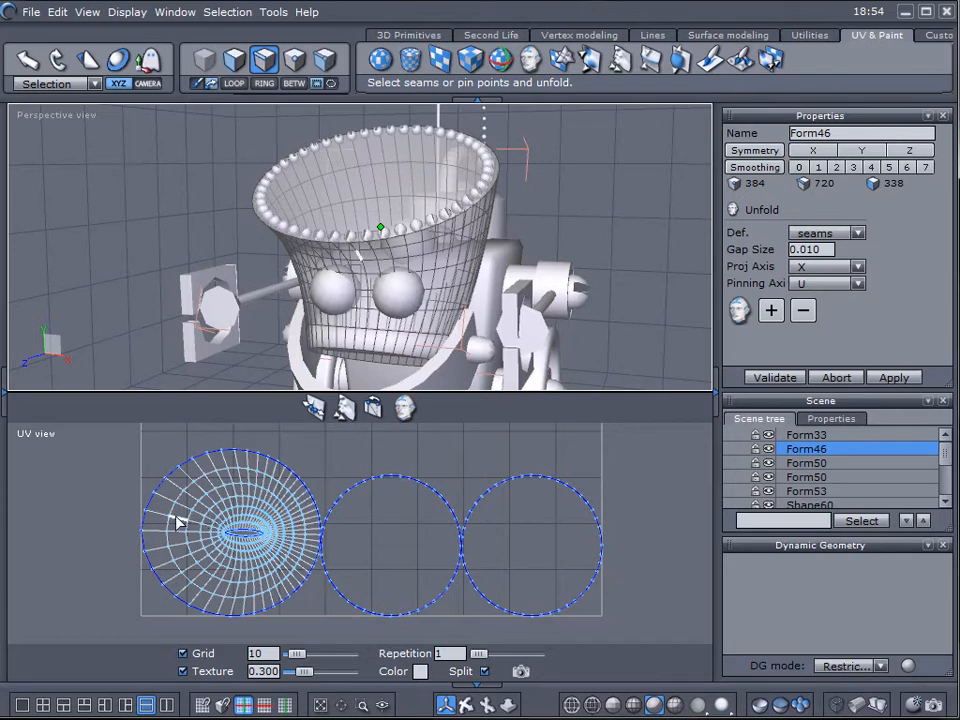
pyautogui.moveTo(196, 528)
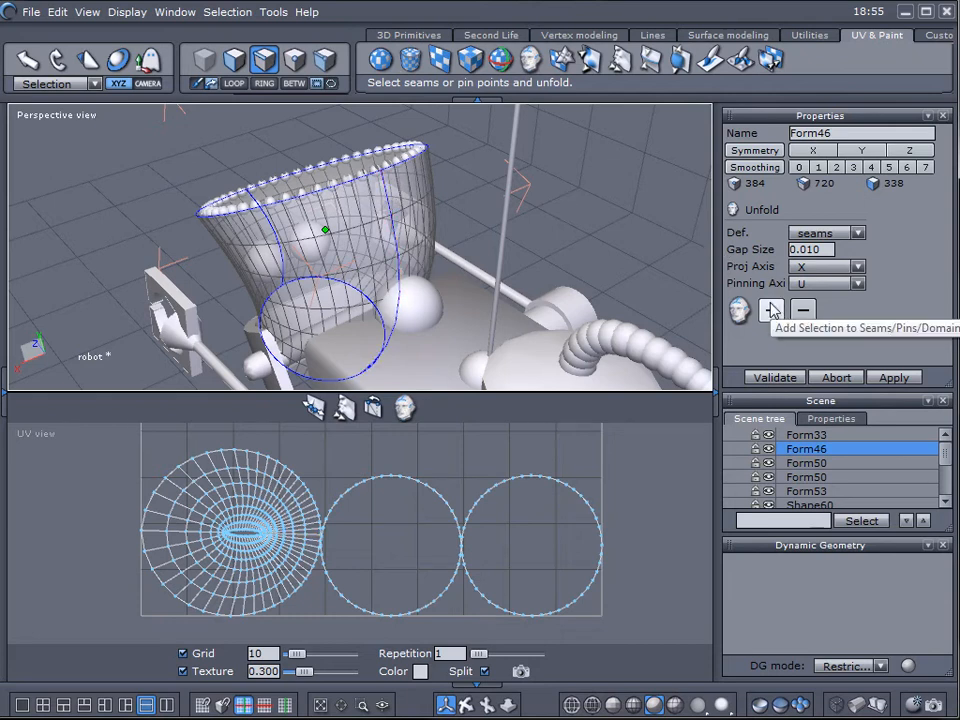
pyautogui.click(772, 312)
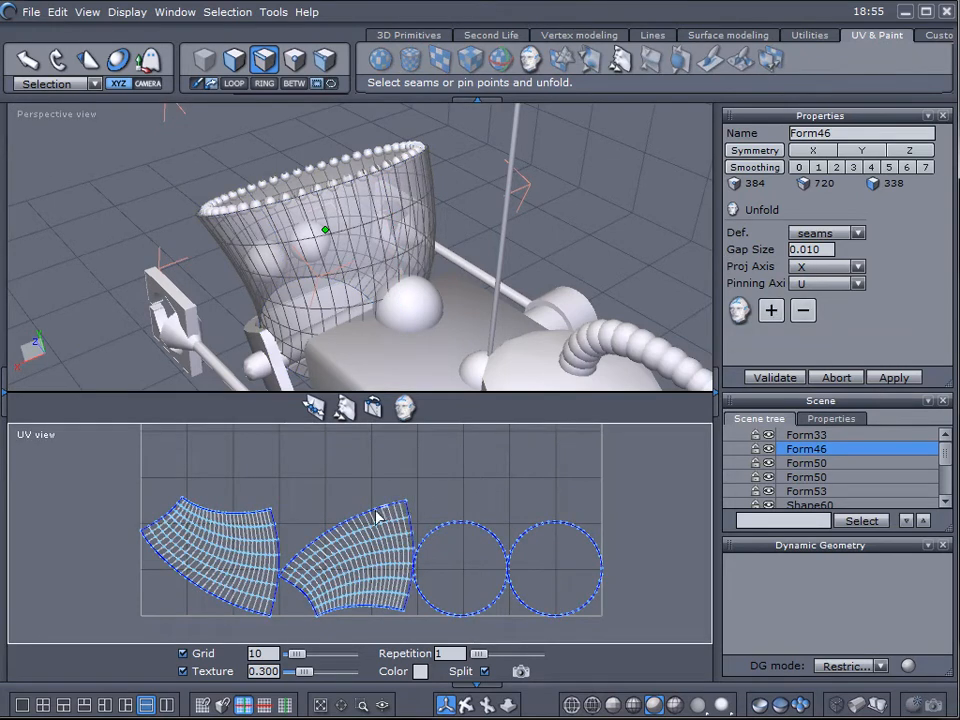
pyautogui.moveTo(152, 528)
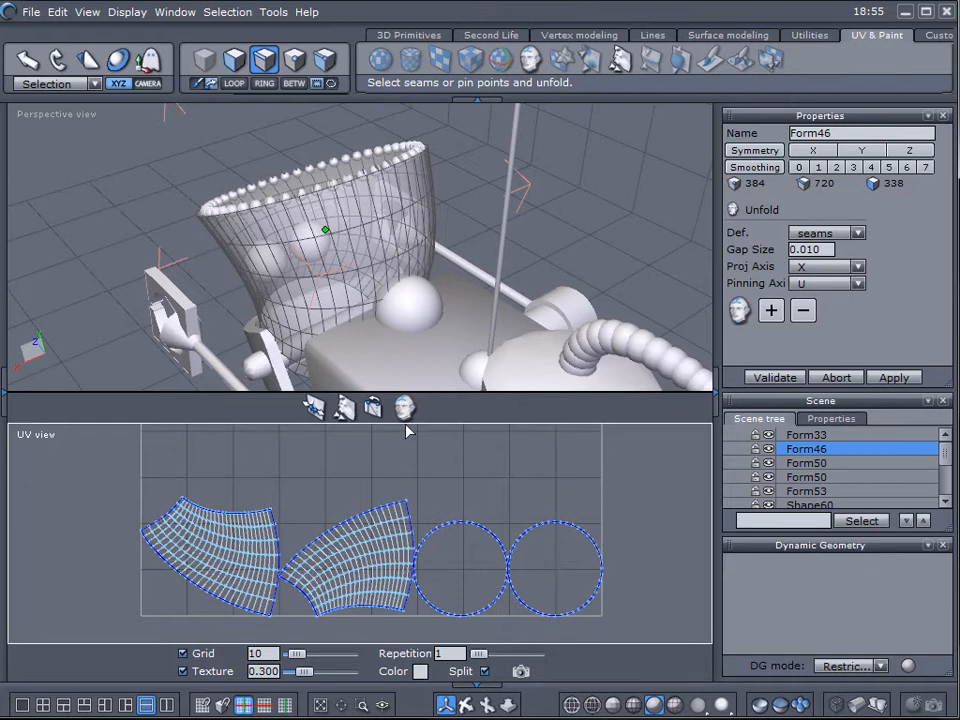
pyautogui.moveTo(520, 672)
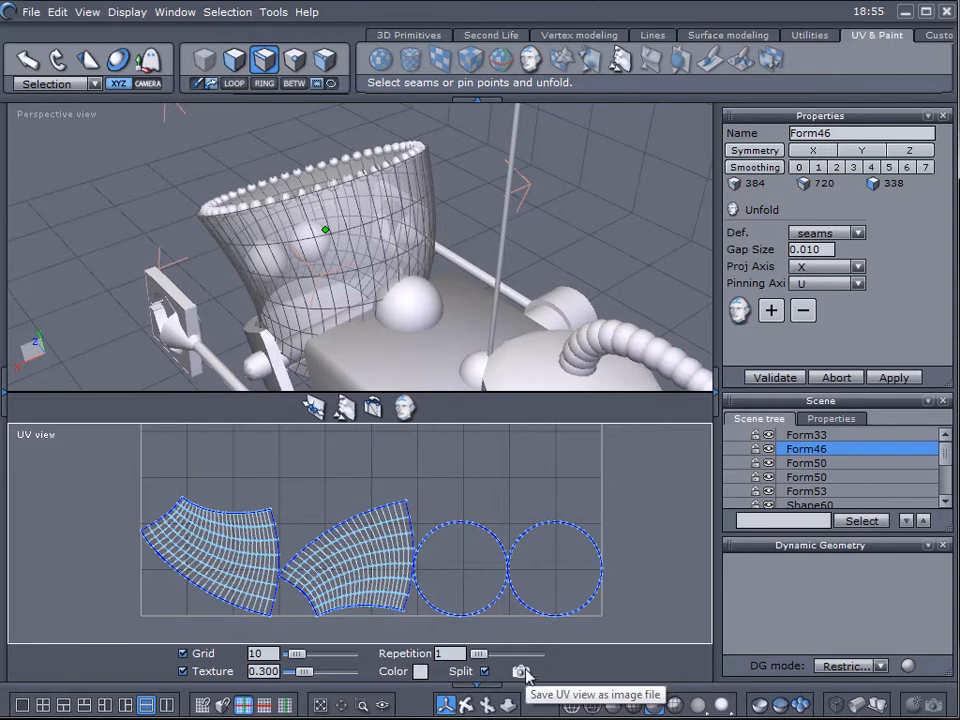
# Step: Save the UV view as a JPEG image named head
pyautogui.click(520, 672)
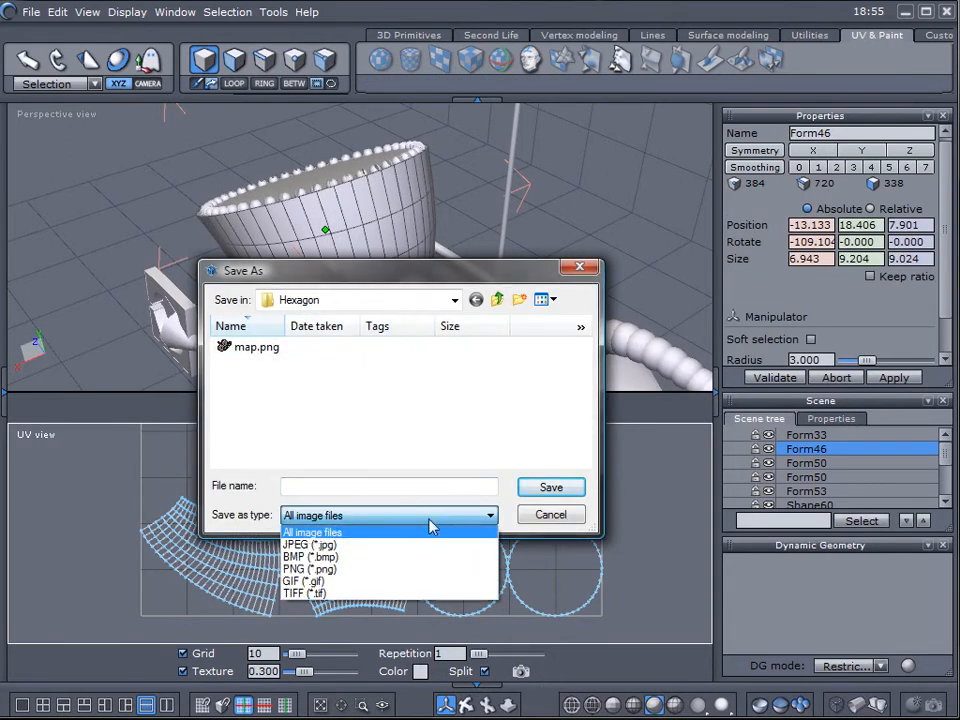
pyautogui.click(312, 544)
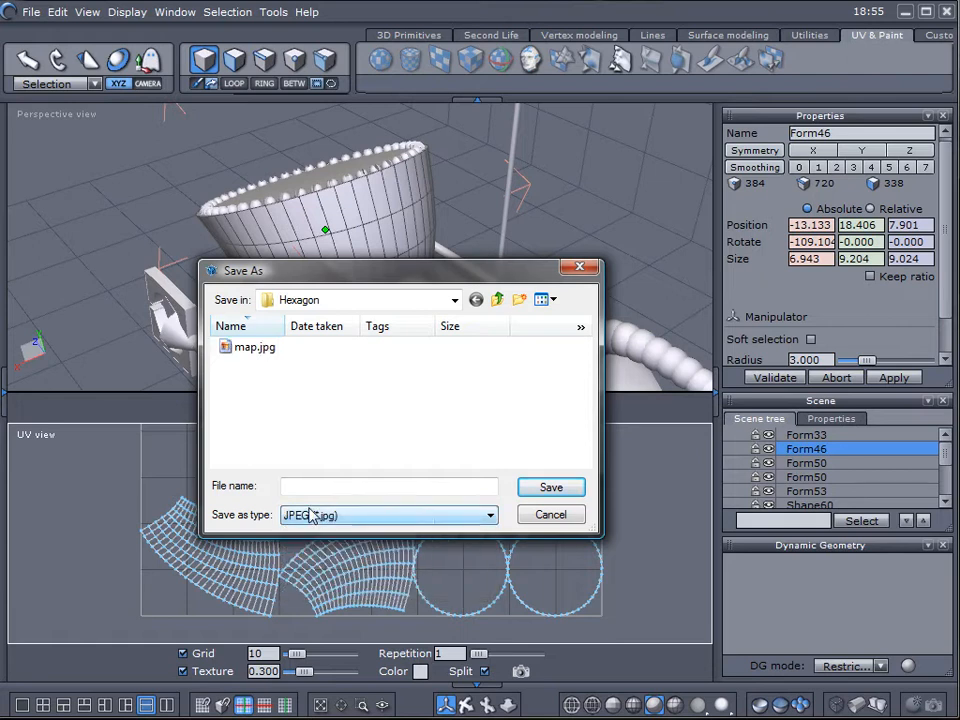
pyautogui.click(388, 486)
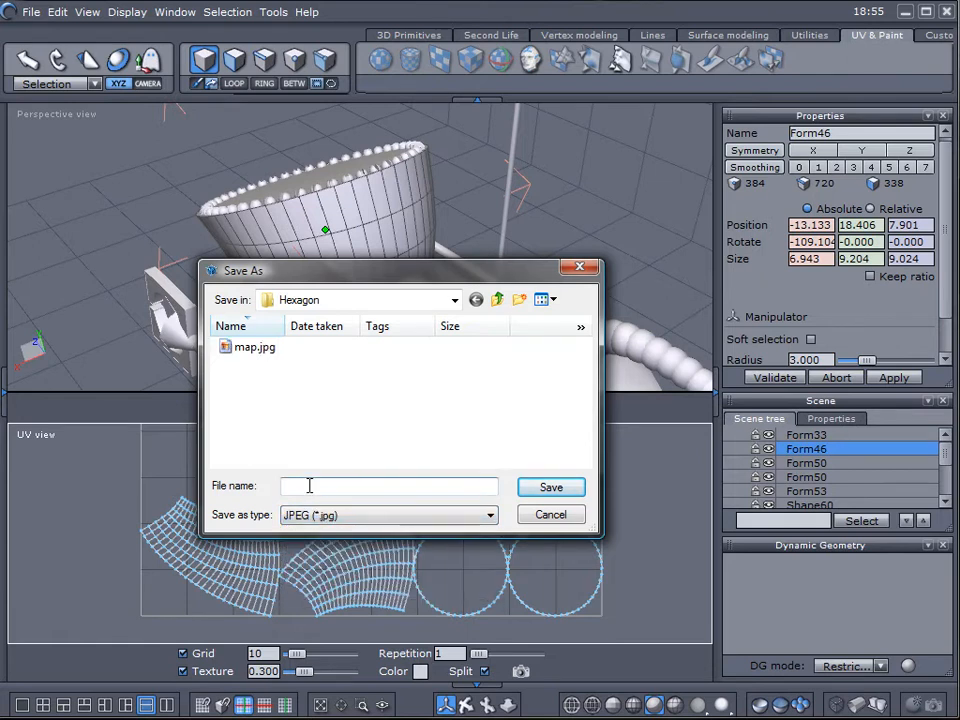
pyautogui.write('head')
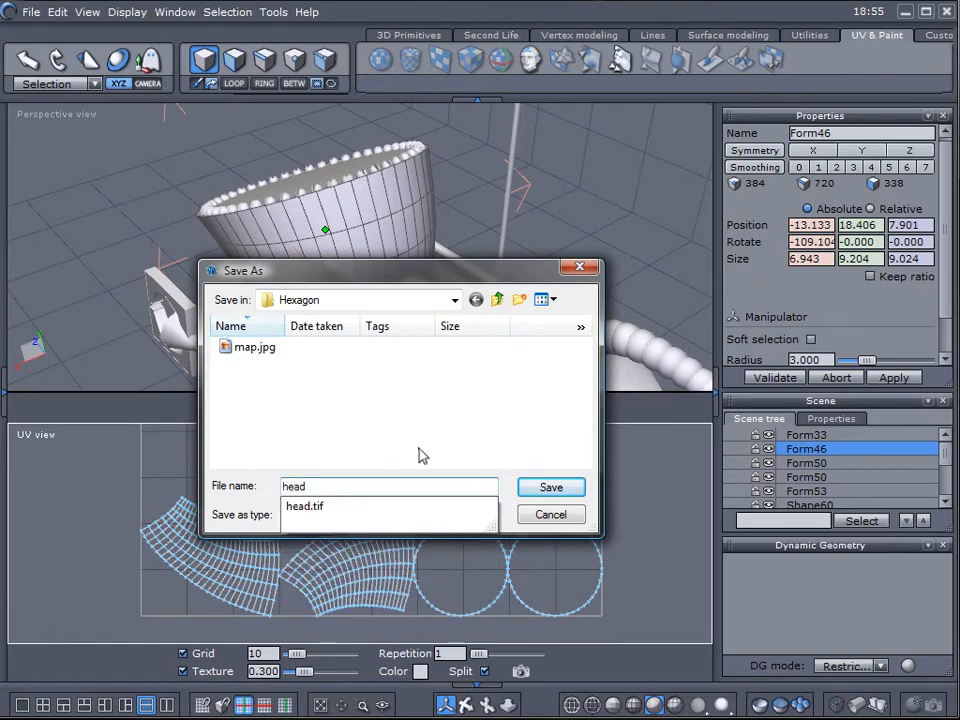
pyautogui.click(550, 488)
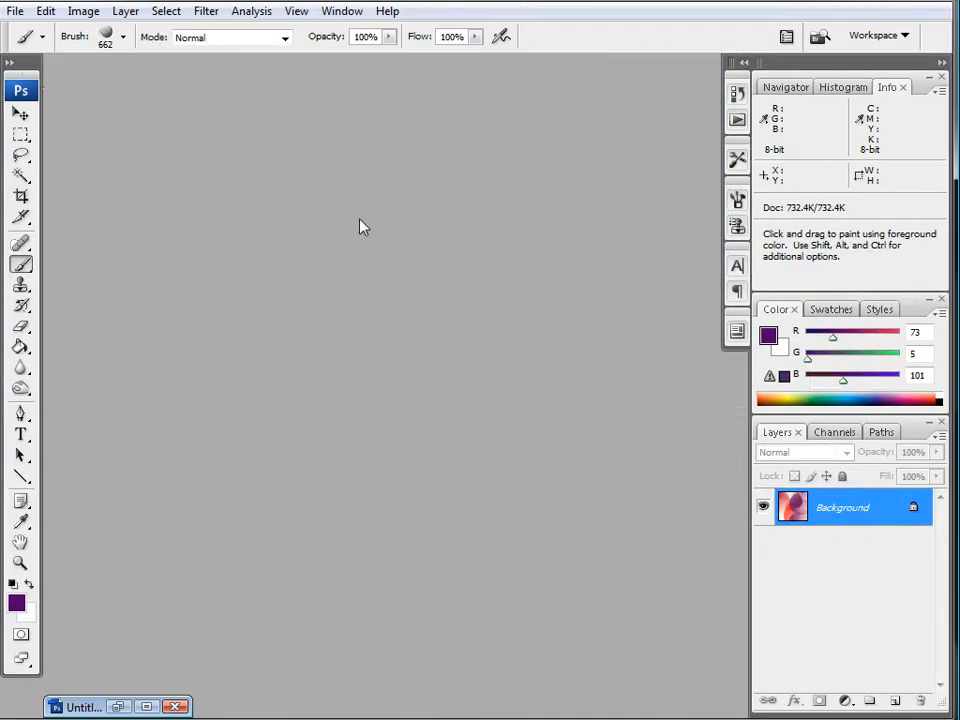
pyautogui.moveTo(492, 242)
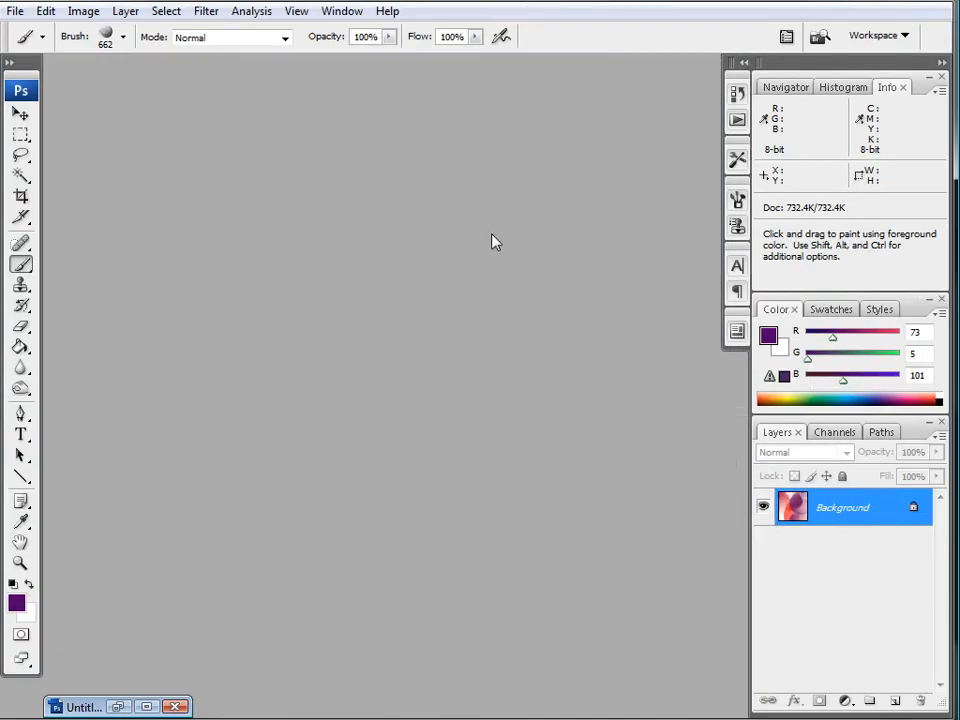
pyautogui.moveTo(436, 236)
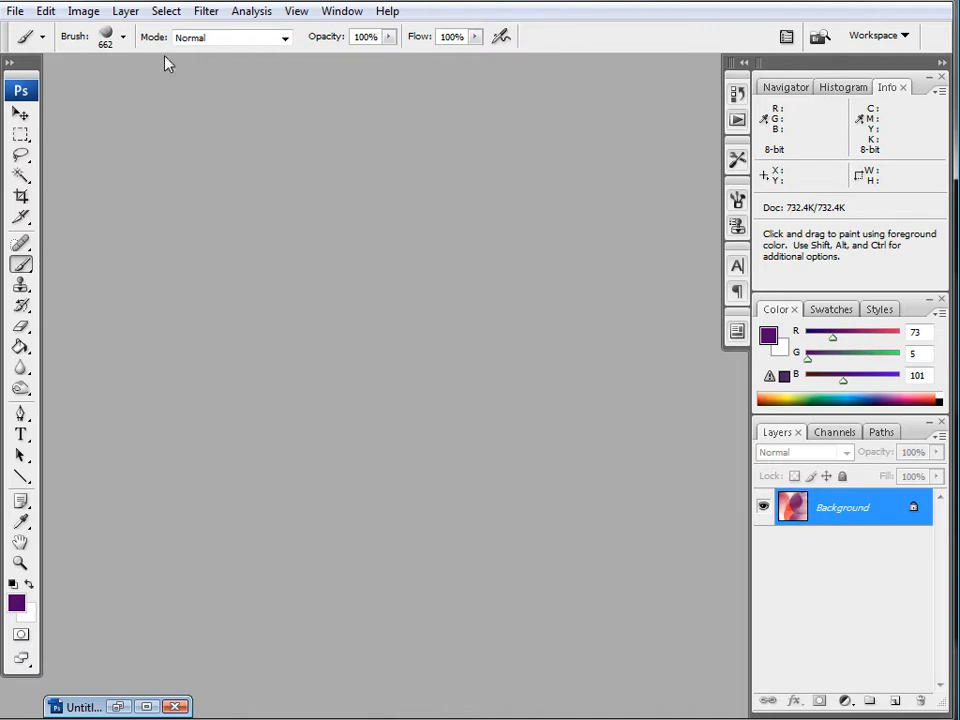
# Step: Load head.jpg from the Hexagon folder via File > Open
pyautogui.click(16, 12)
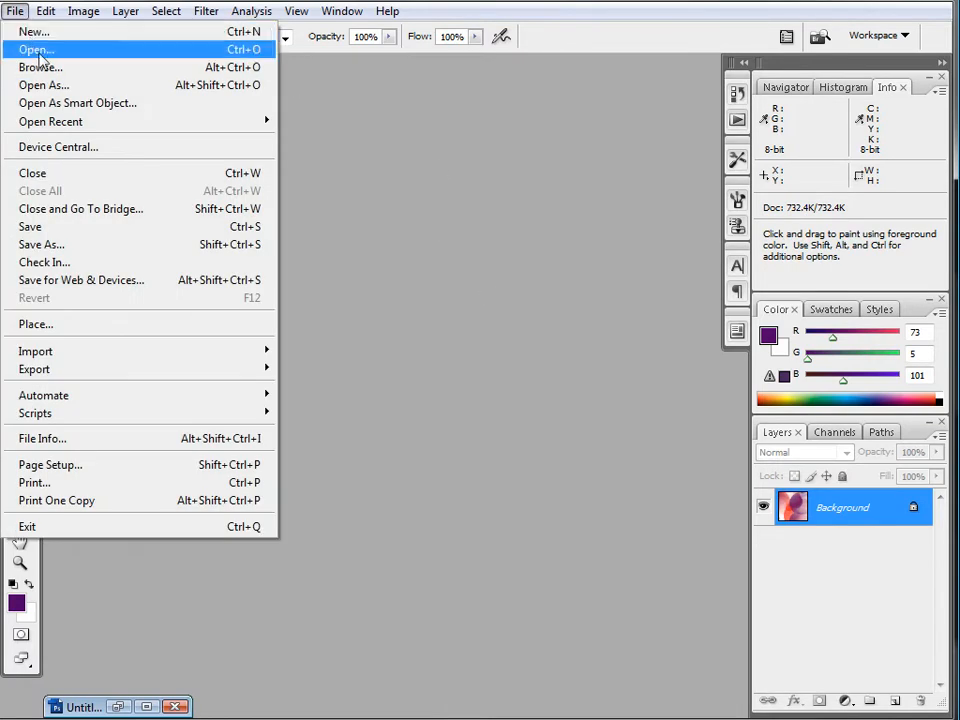
pyautogui.click(36, 48)
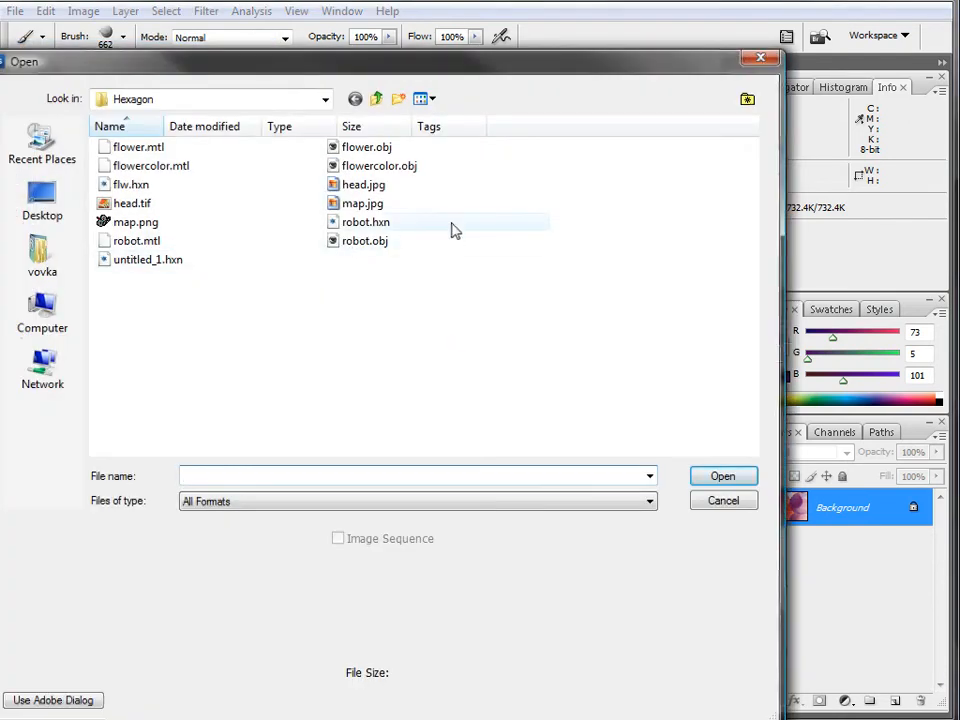
pyautogui.click(724, 500)
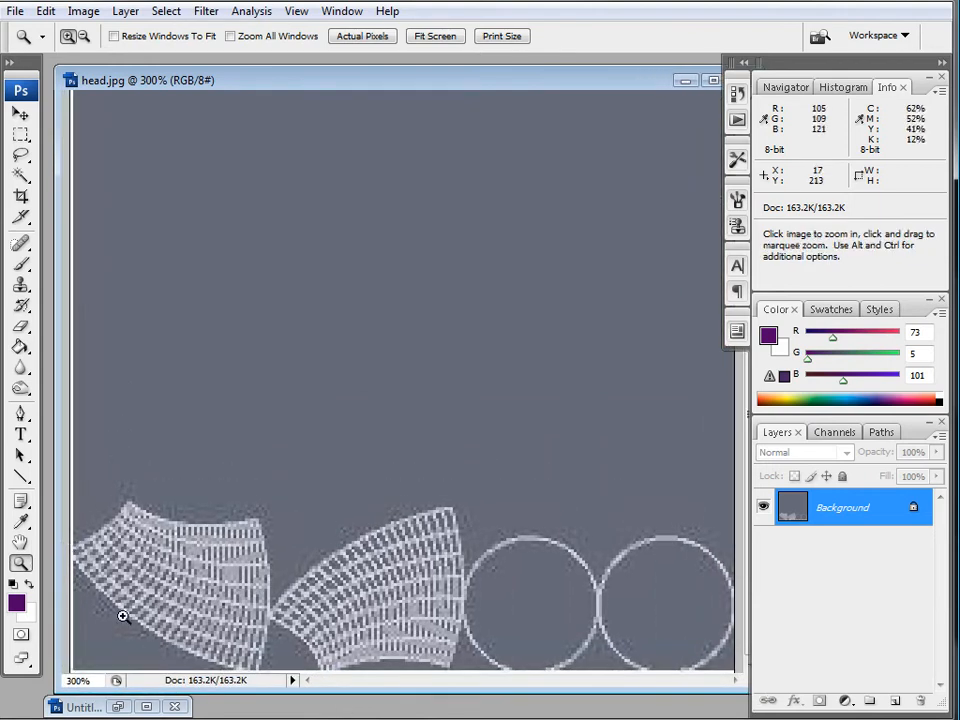
pyautogui.moveTo(284, 600)
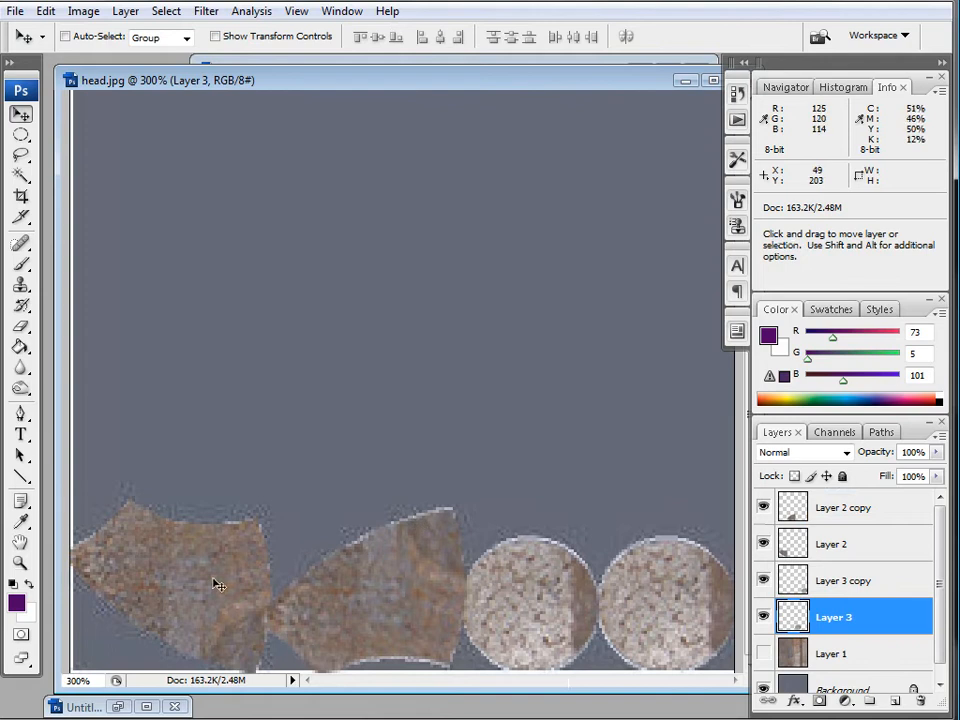
pyautogui.moveTo(252, 558)
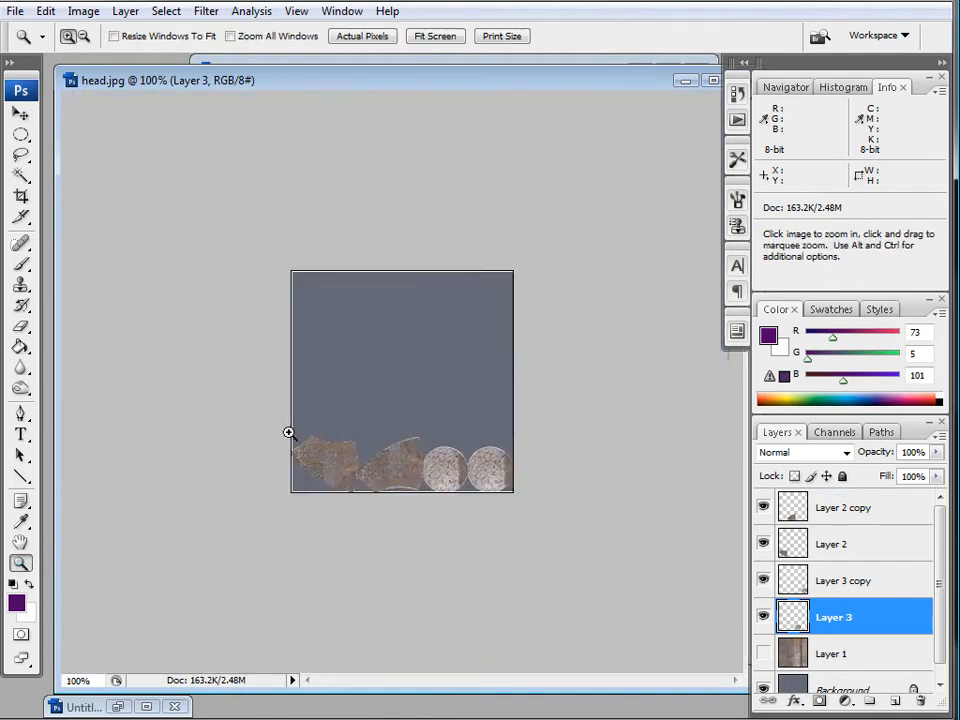
# Step: Export the painted map with Save for Web & Devices as headnew.jpg
pyautogui.click(16, 12)
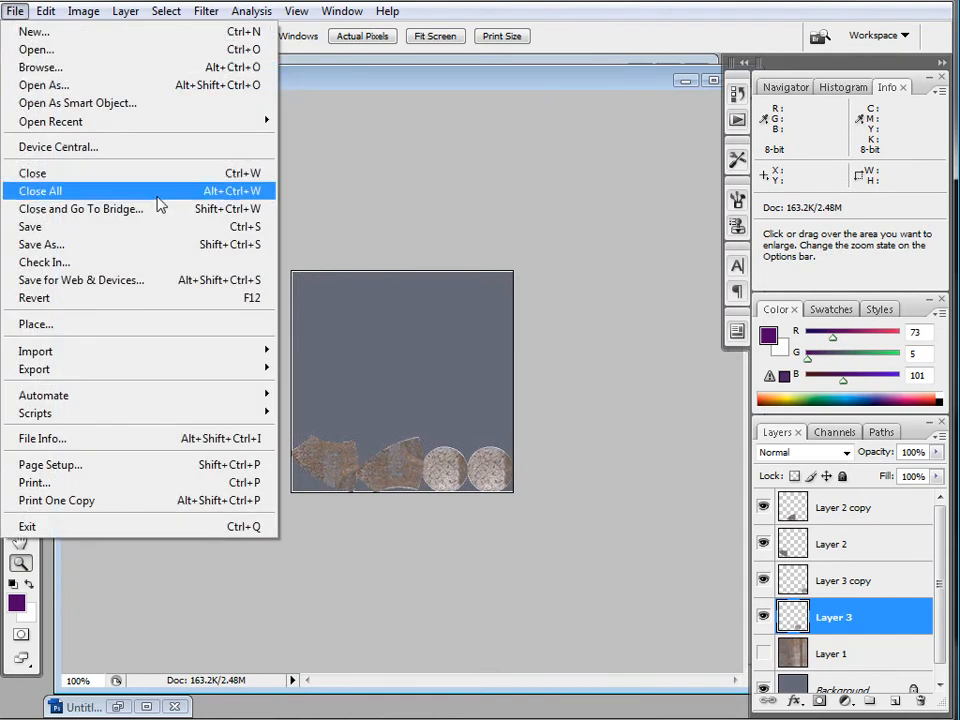
pyautogui.click(82, 280)
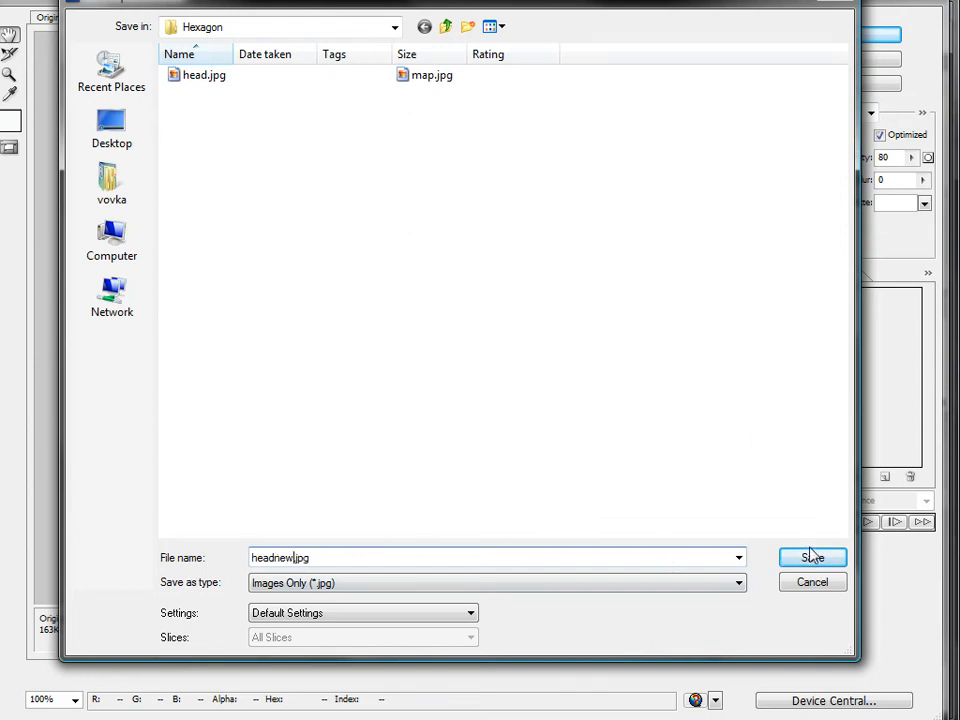
pyautogui.click(812, 556)
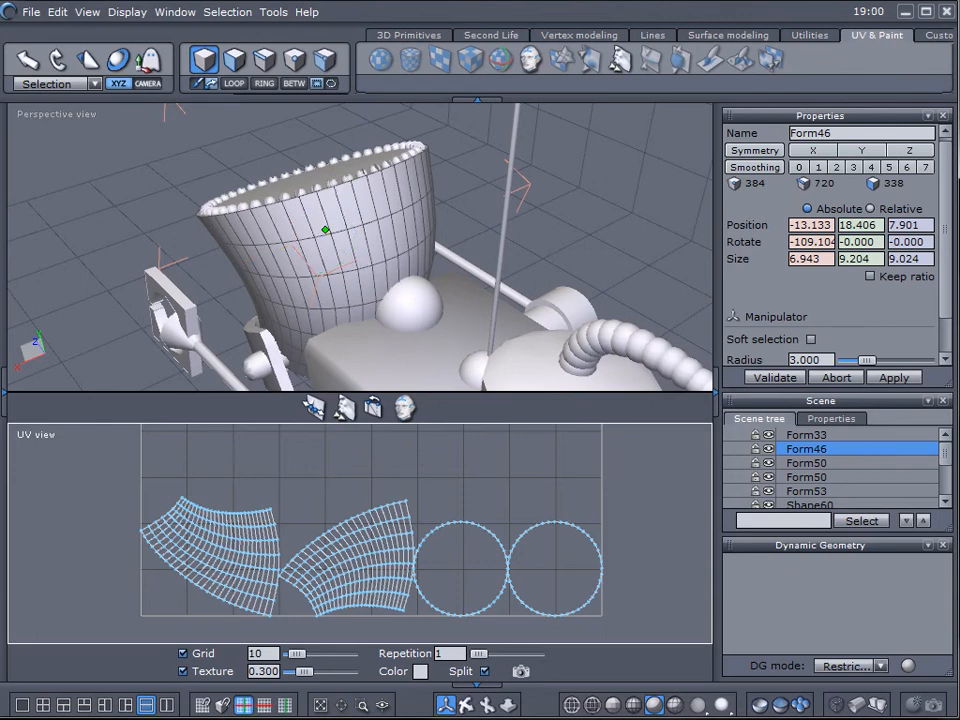
pyautogui.moveTo(344, 408)
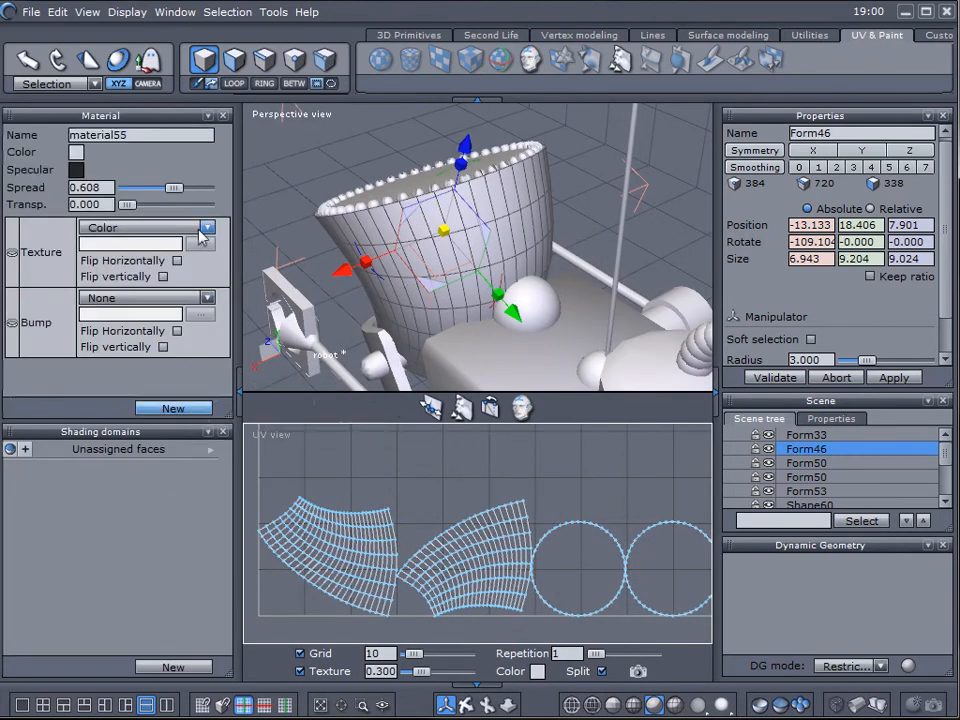
# Step: Set the Texture source to an image file and choose the painted headnew.jpg
pyautogui.click(208, 228)
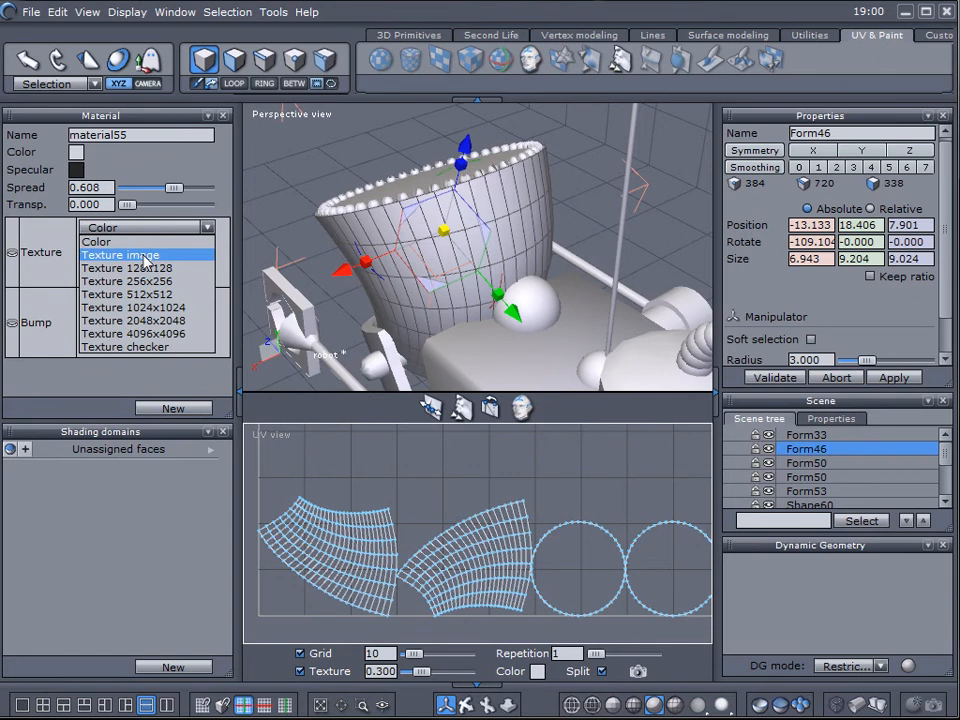
pyautogui.click(120, 256)
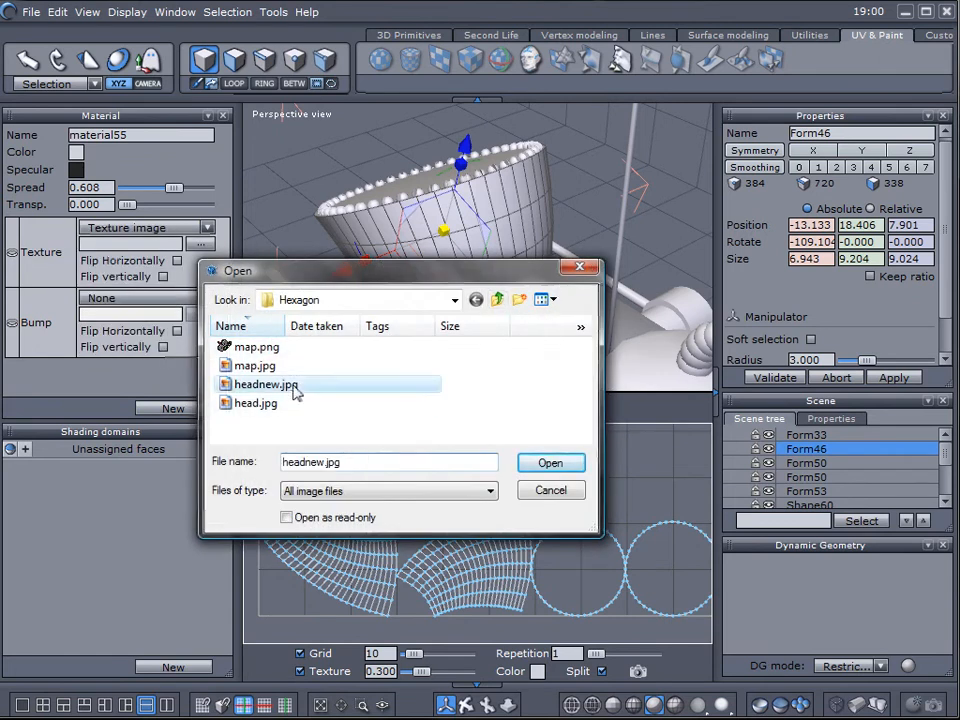
pyautogui.click(550, 462)
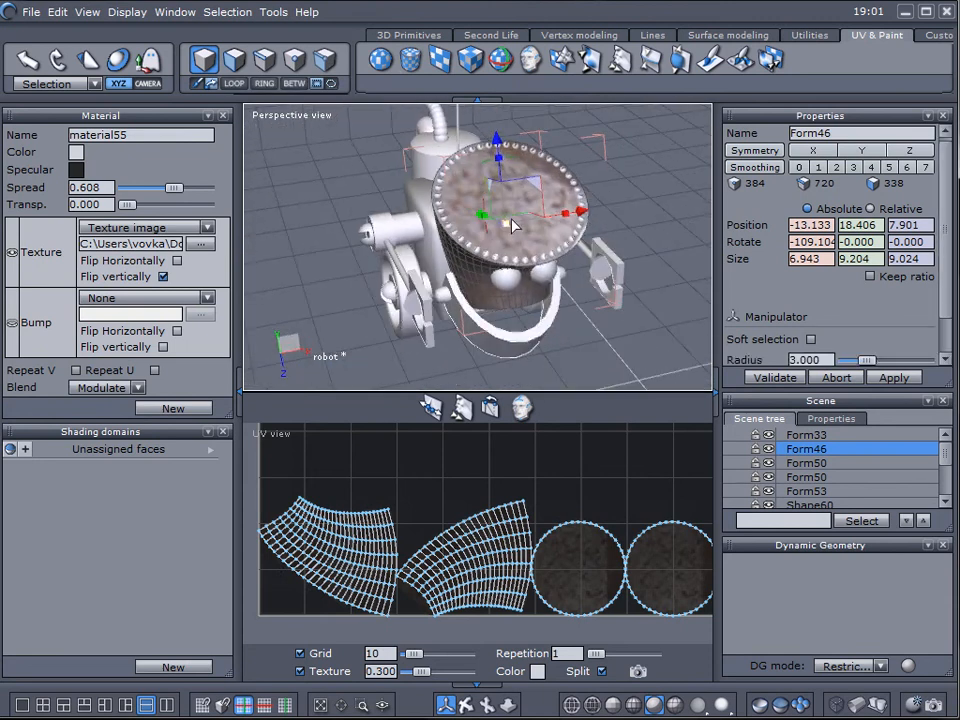
# Step: Raise the Spread slider to 0.904 and orbit to review the textured robot
pyautogui.moveTo(510, 224); pyautogui.dragTo(456, 276)
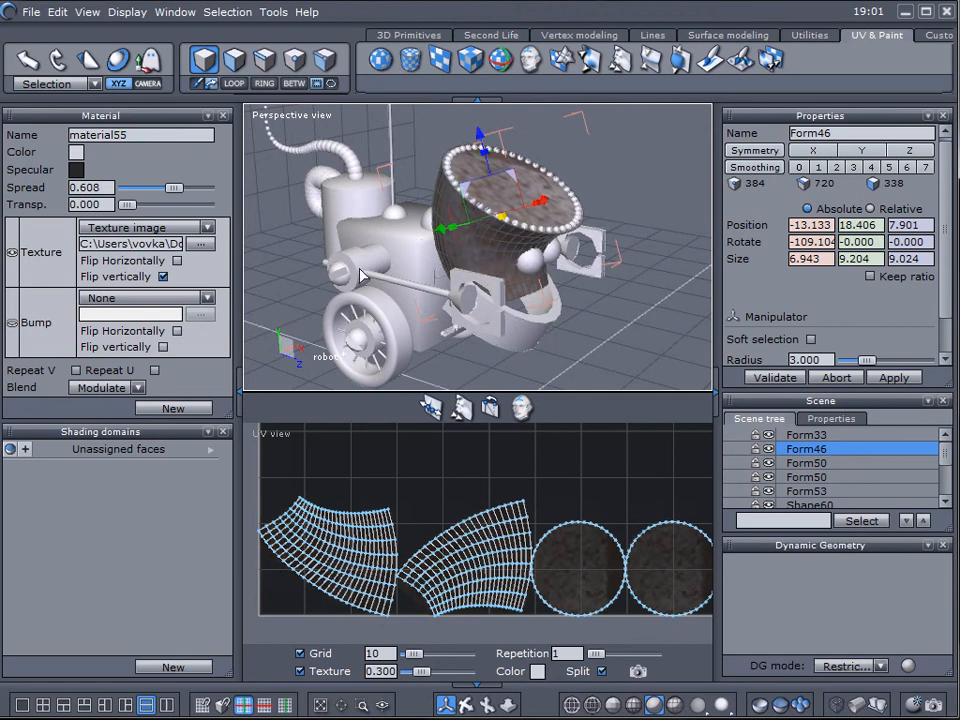
pyautogui.click(76, 152)
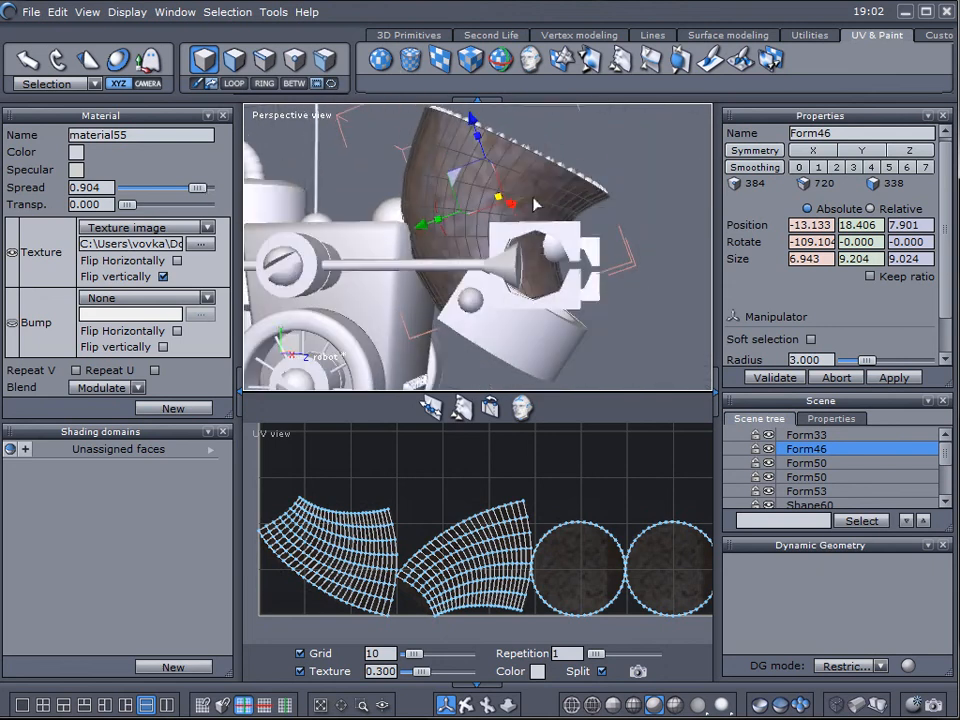
pyautogui.moveTo(536, 204); pyautogui.dragTo(556, 250)
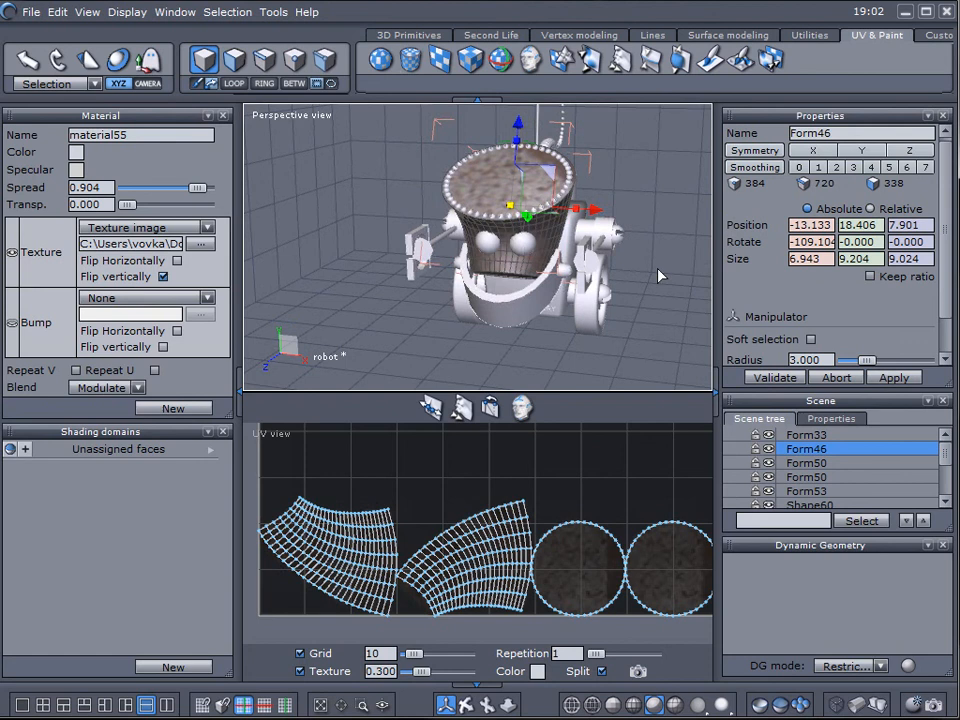
pyautogui.moveTo(548, 330)
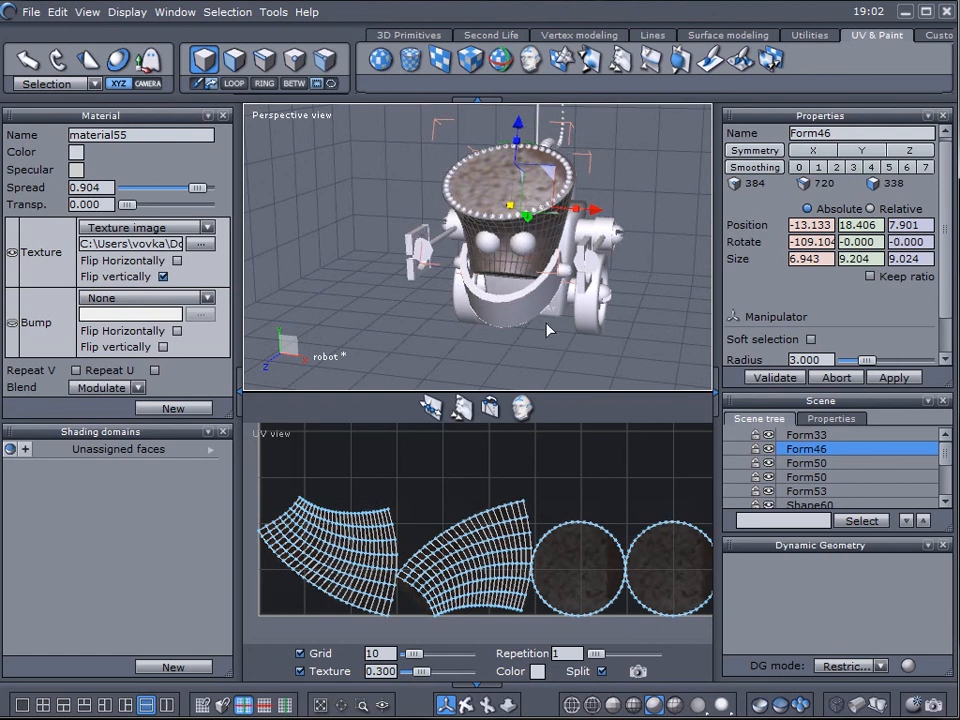